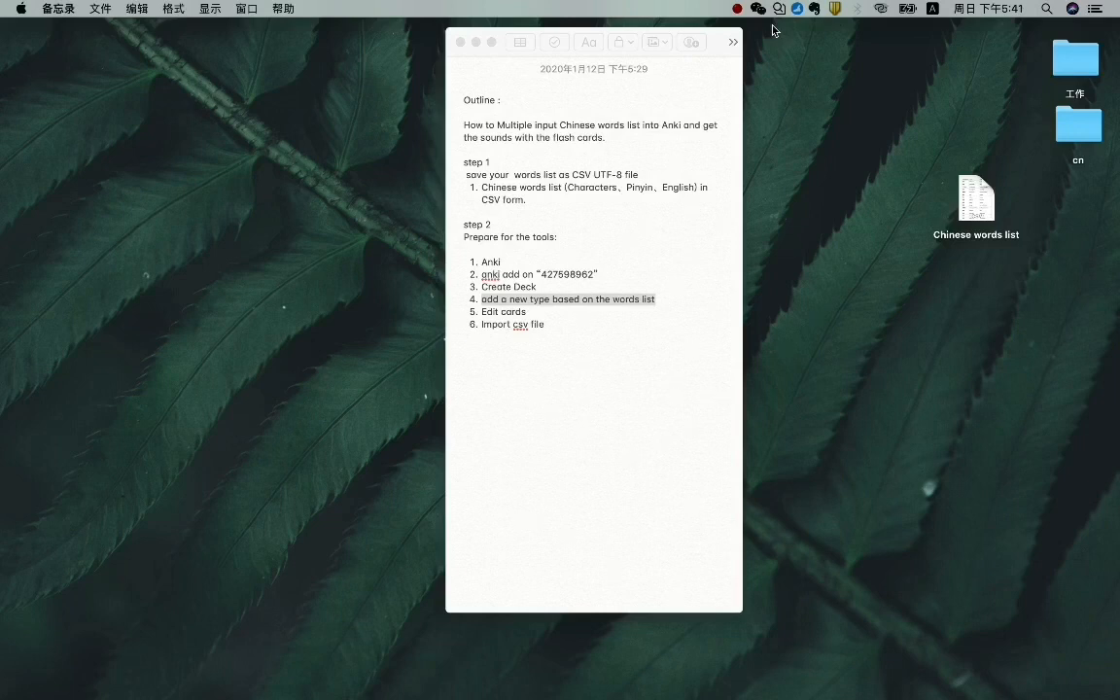
mouse_move(855, 128)
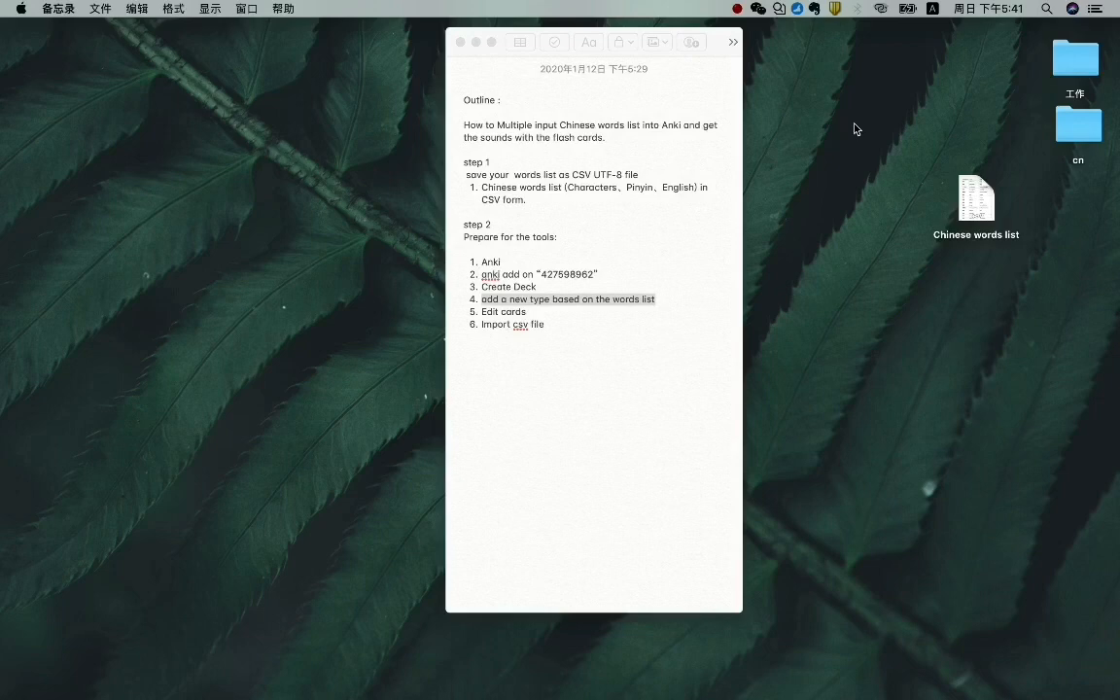
Open the 'Chinese words list' spreadsheet from the desktop in Numbers
left_click(975, 197)
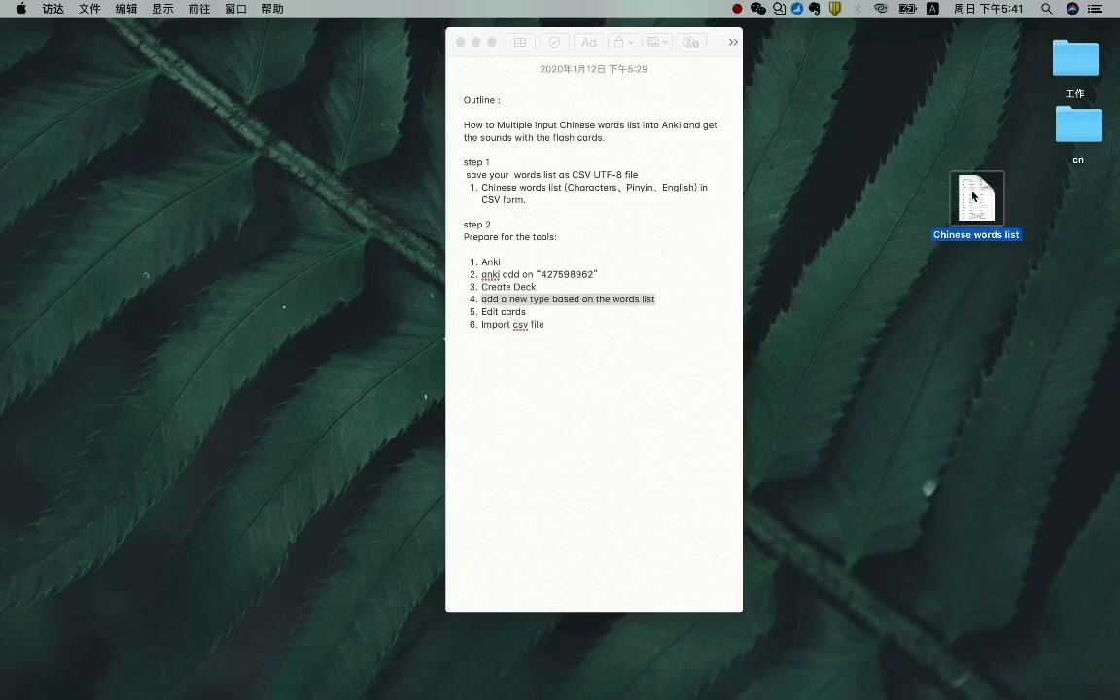
double_click(976, 198)
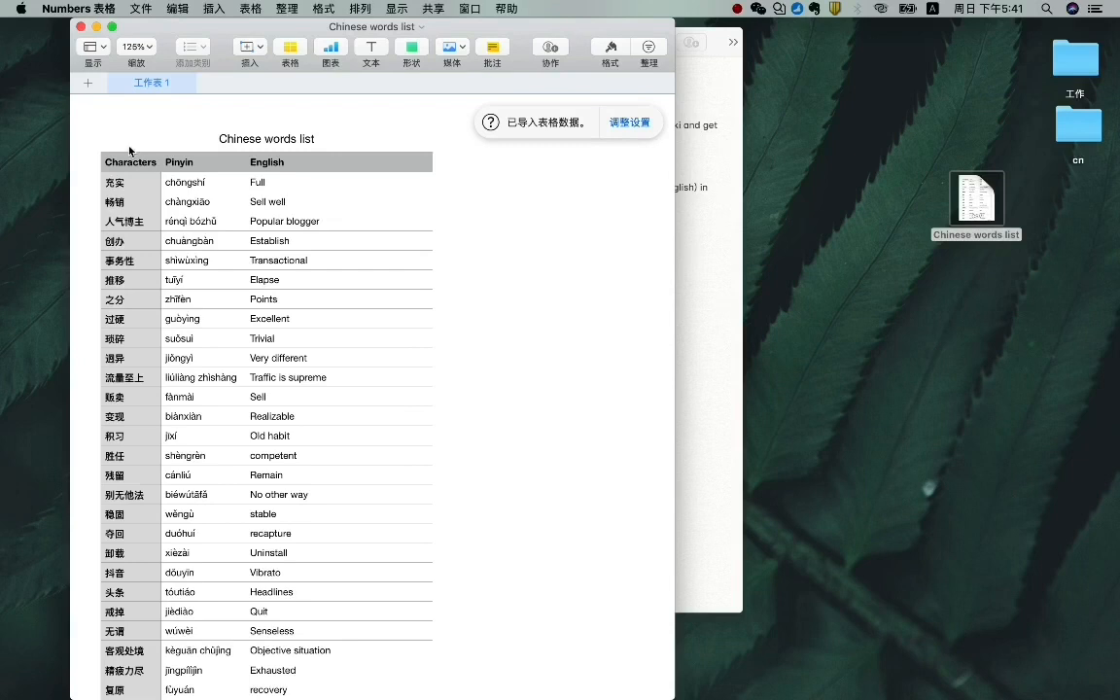
Select the Characters and English header cells, check the CSV UTF-8 note, and select the header row
left_click(130, 161)
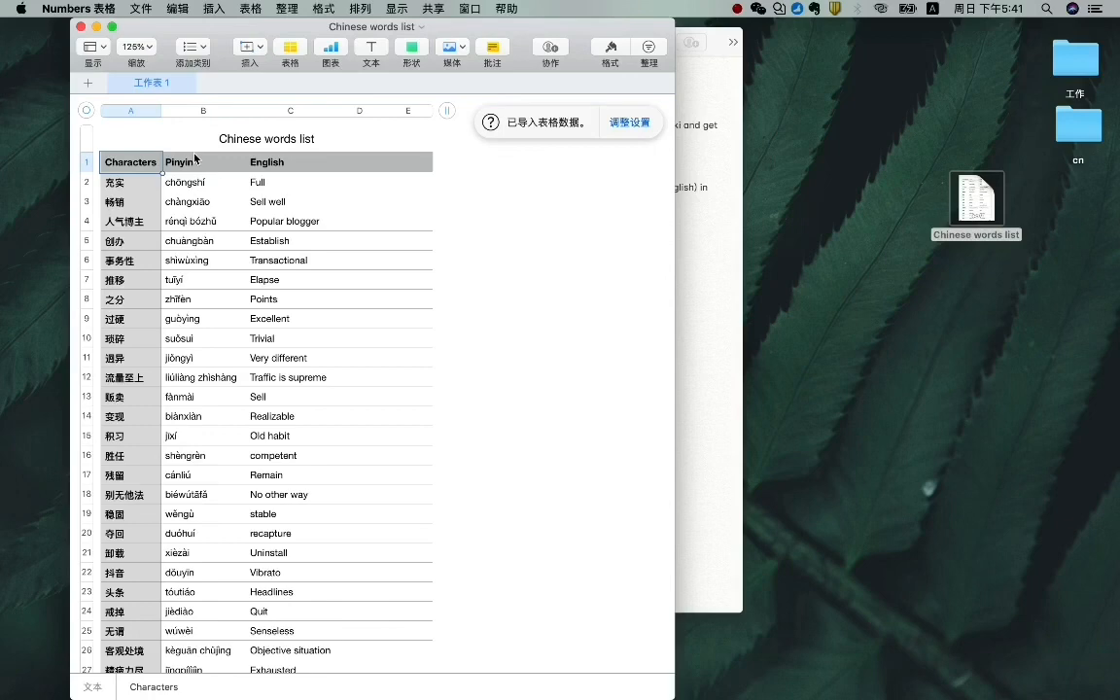
left_click(289, 162)
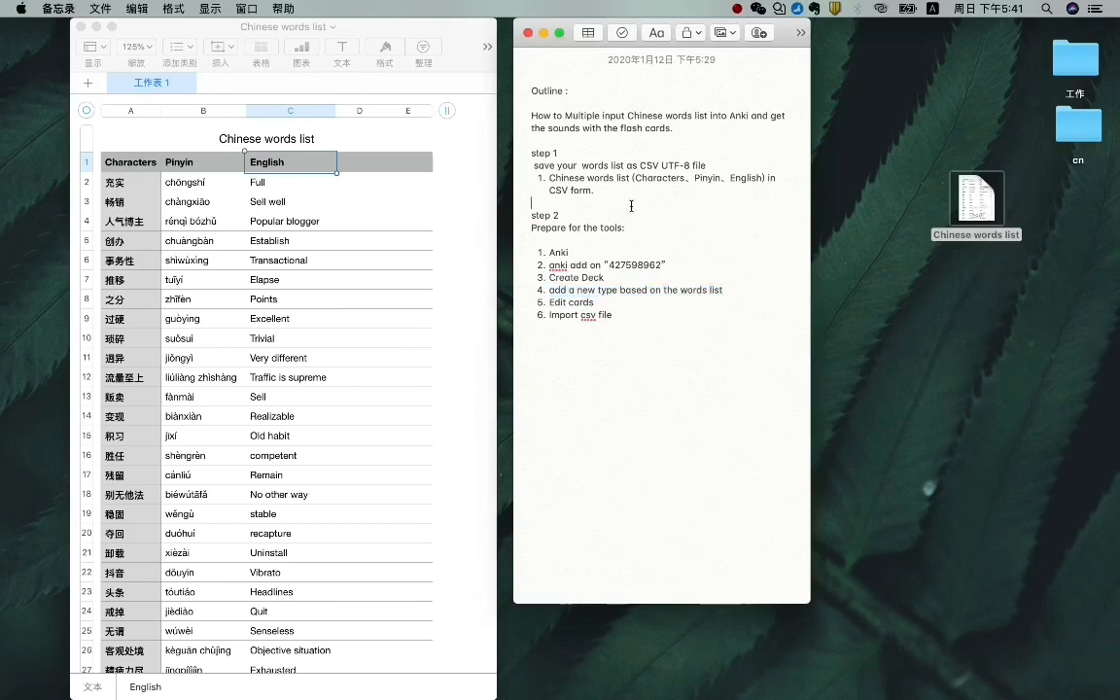
double_click(595, 166)
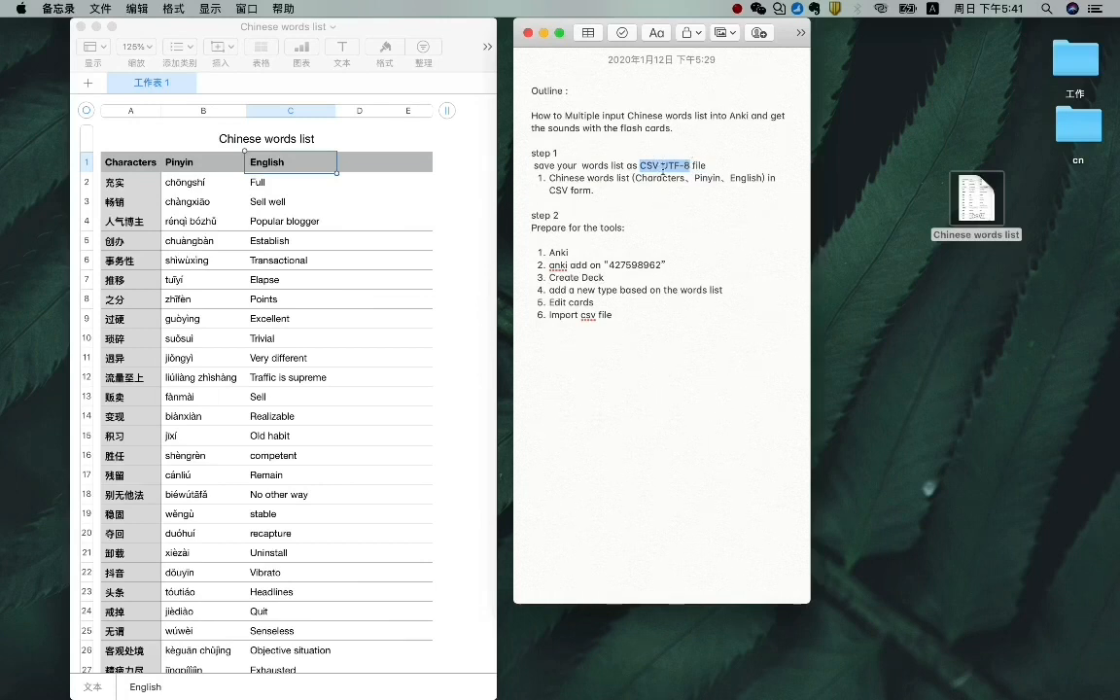
left_click(179, 144)
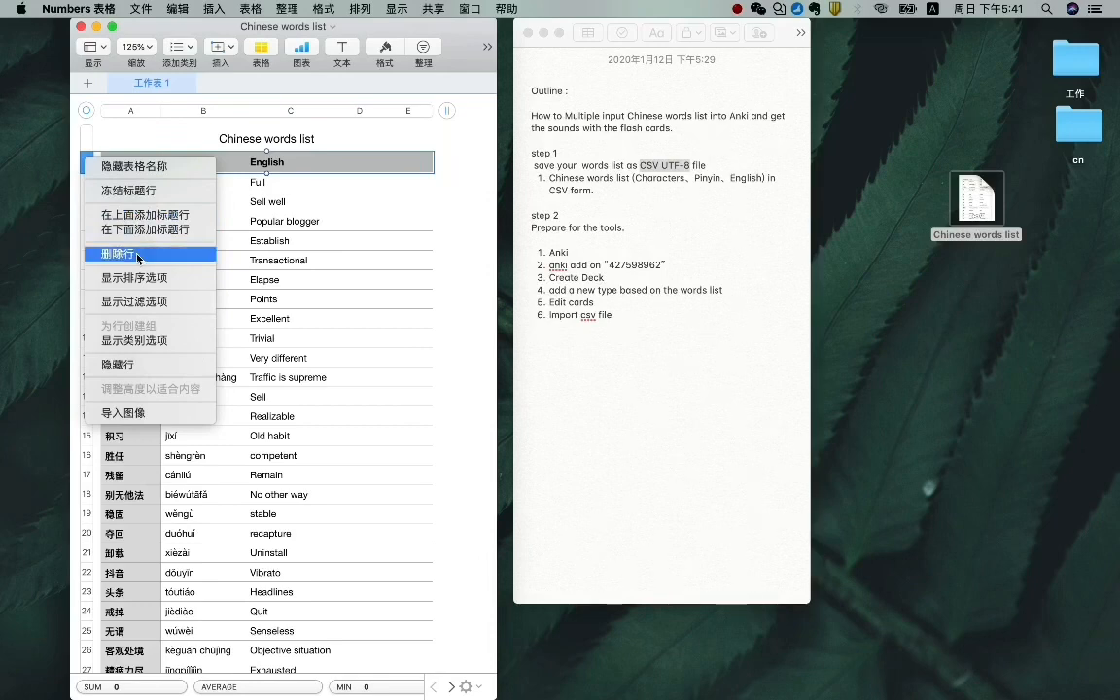
Delete the header row and export 'Chinese words list' as a UTF-8 CSV to the desktop, replacing the old file
left_click(141, 9)
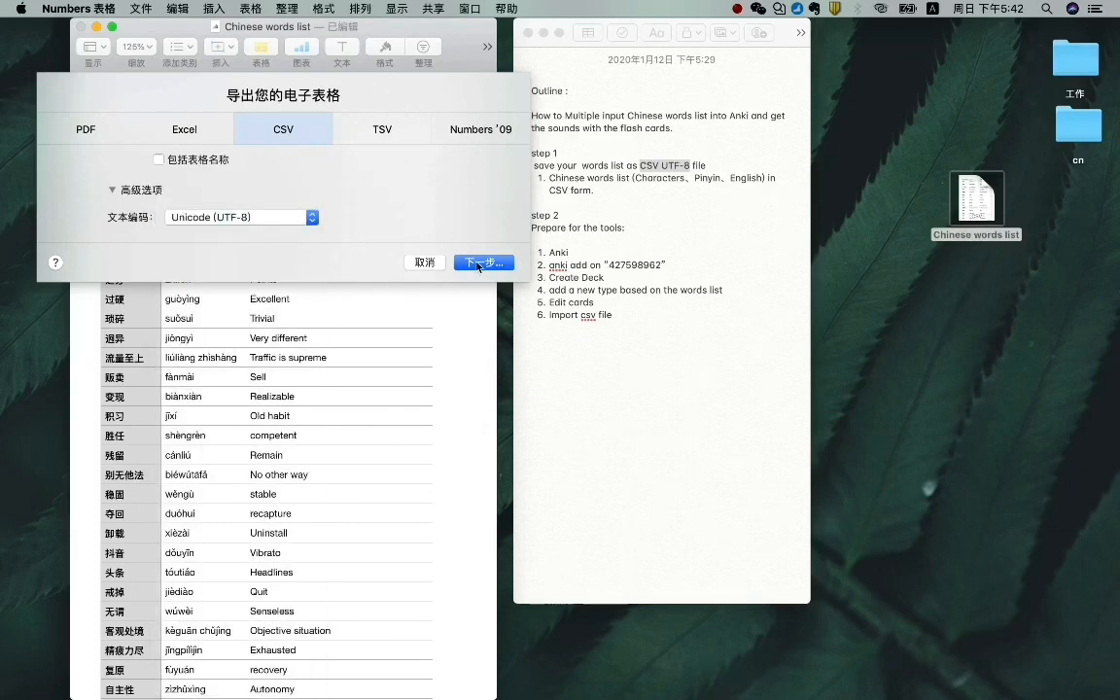
left_click(483, 263)
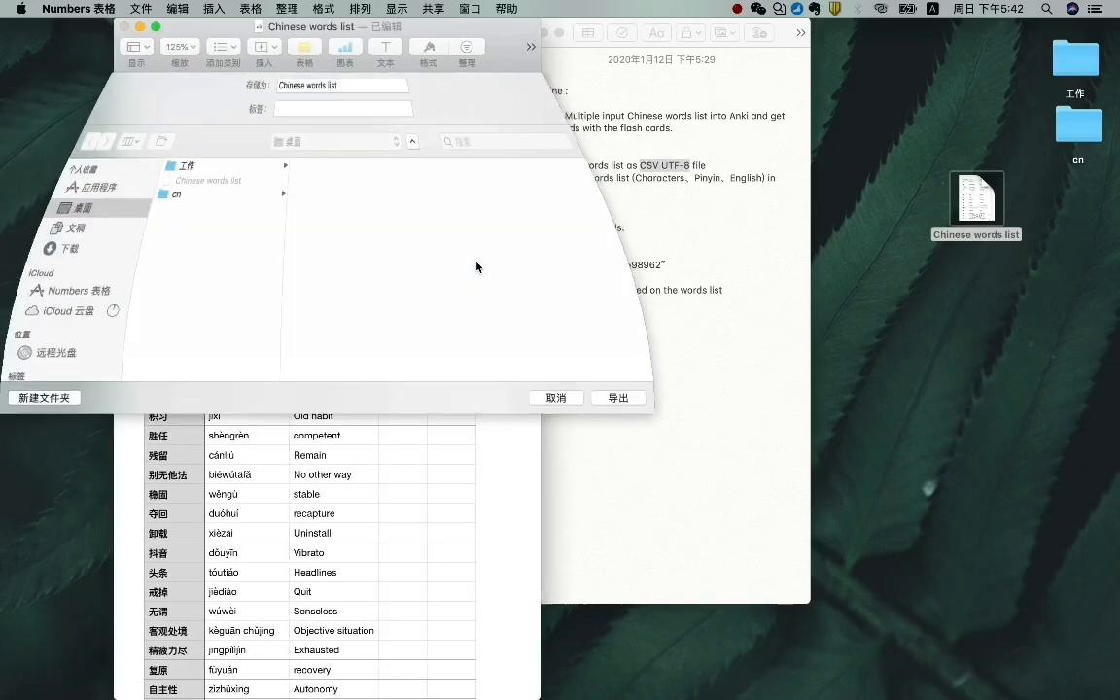
left_click(618, 397)
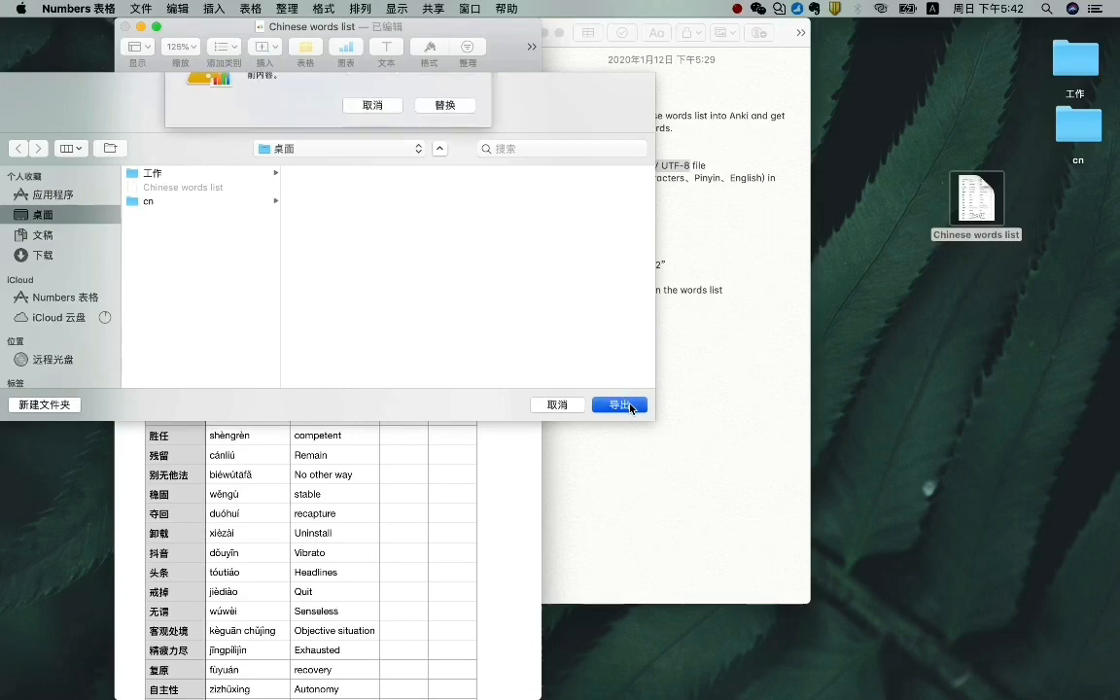
left_click(619, 404)
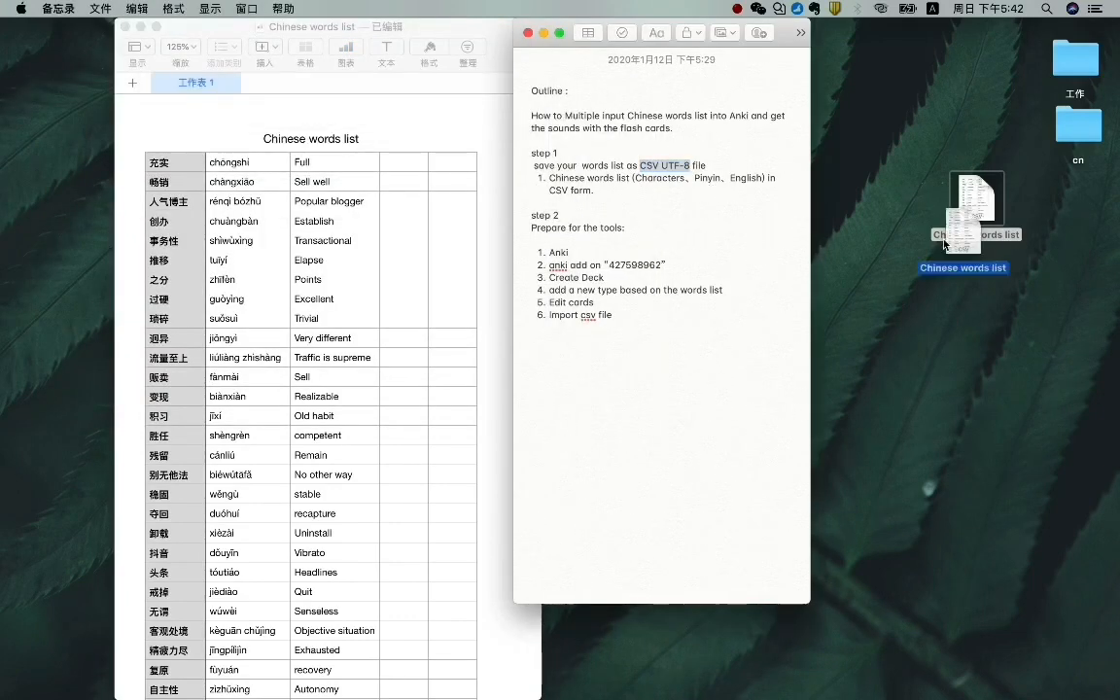
left_click_drag(976, 204, 908, 121)
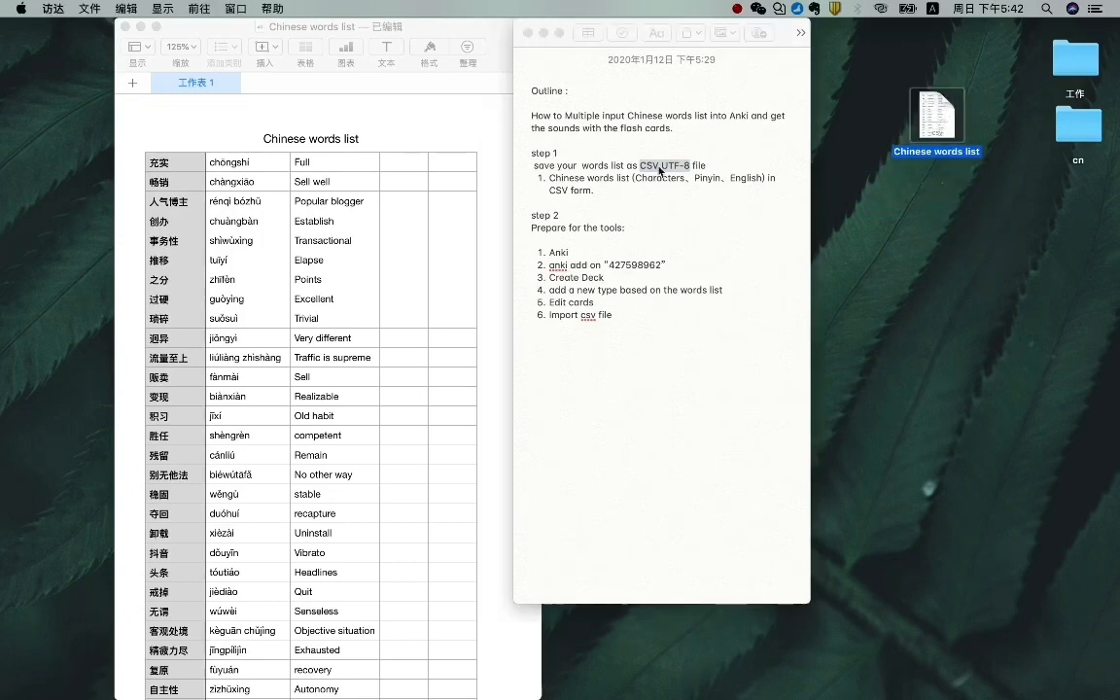
left_click(675, 161)
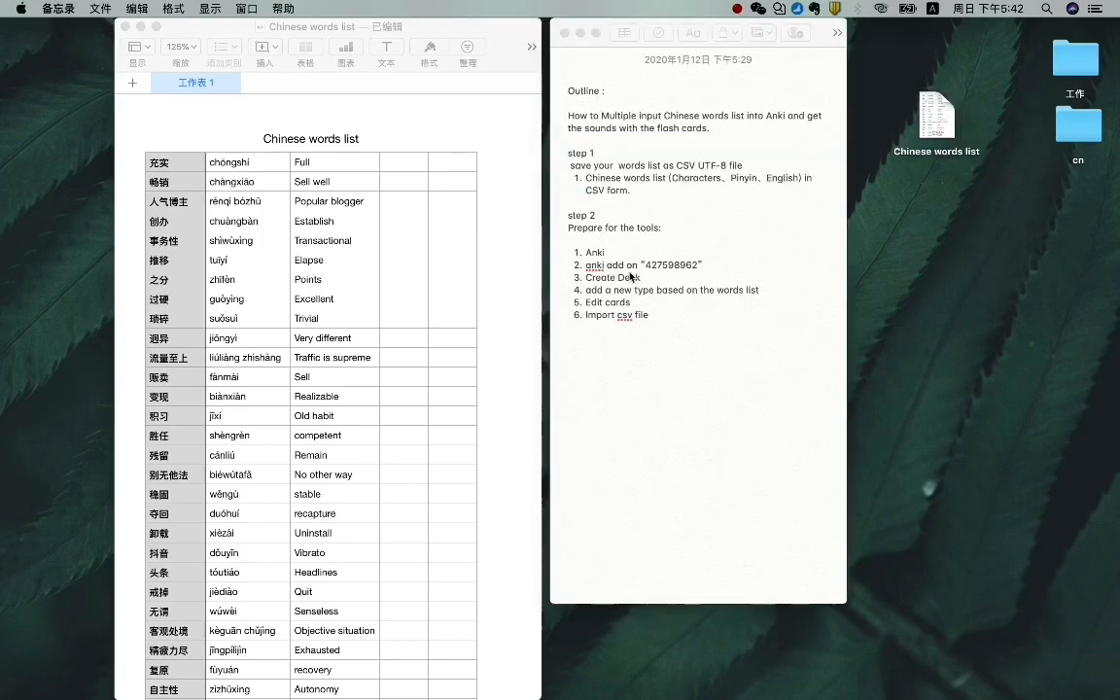
mouse_move(643, 241)
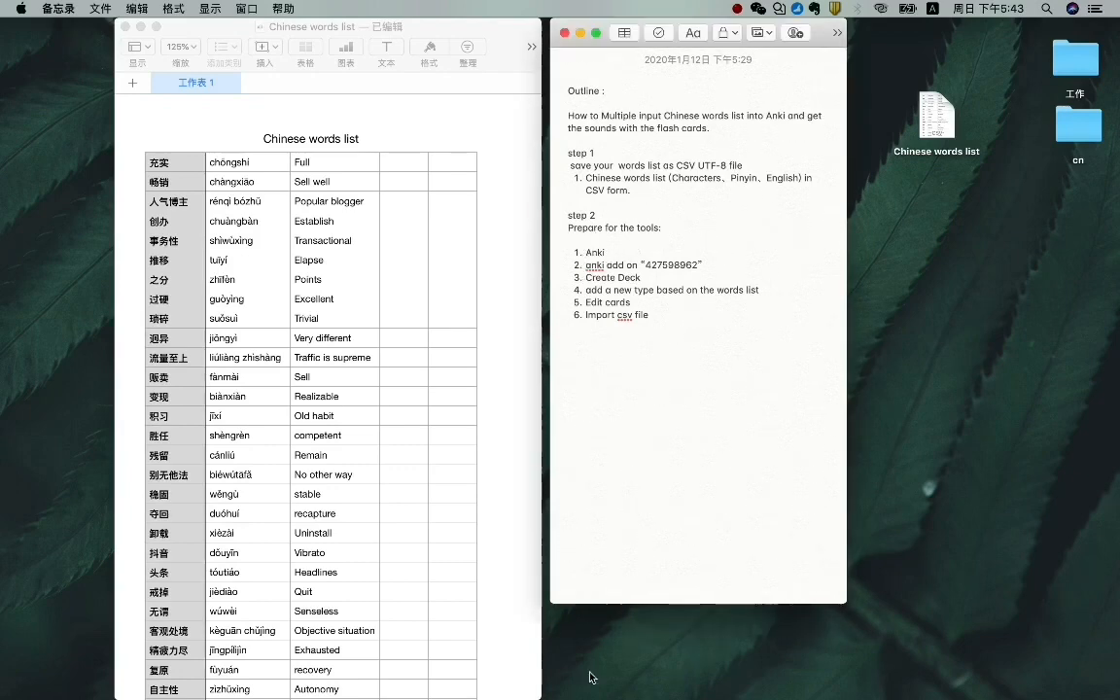
mouse_move(670, 646)
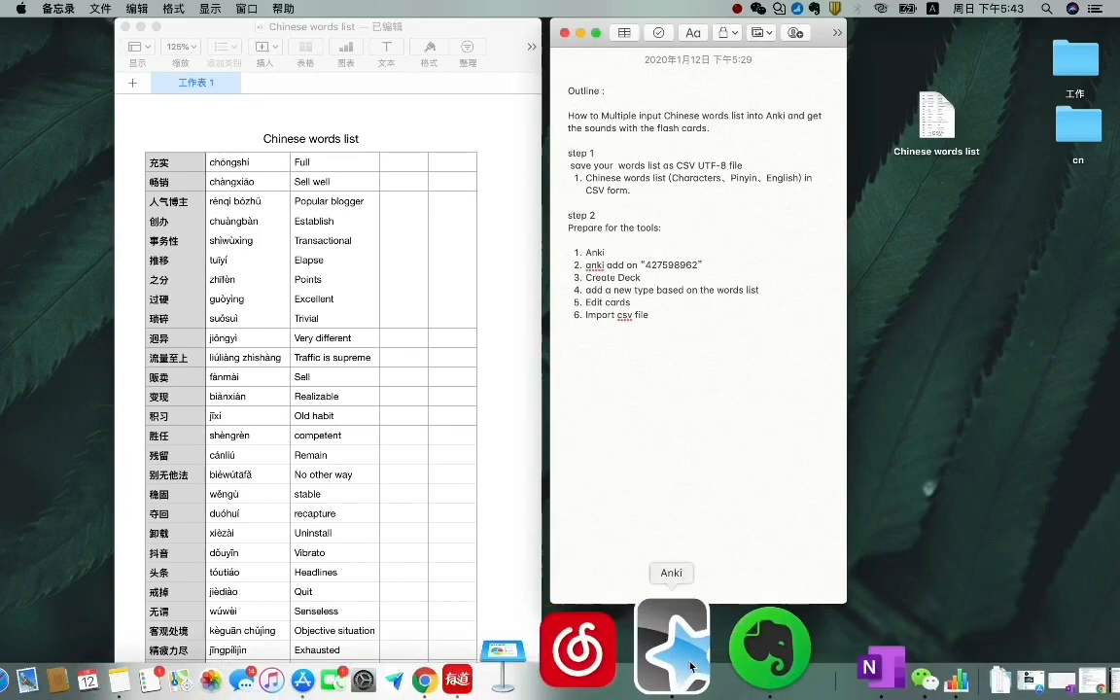
Launch Anki from the Dock, deselect the add-on code in Notes, and return to Anki
left_click(670, 646)
type("-")
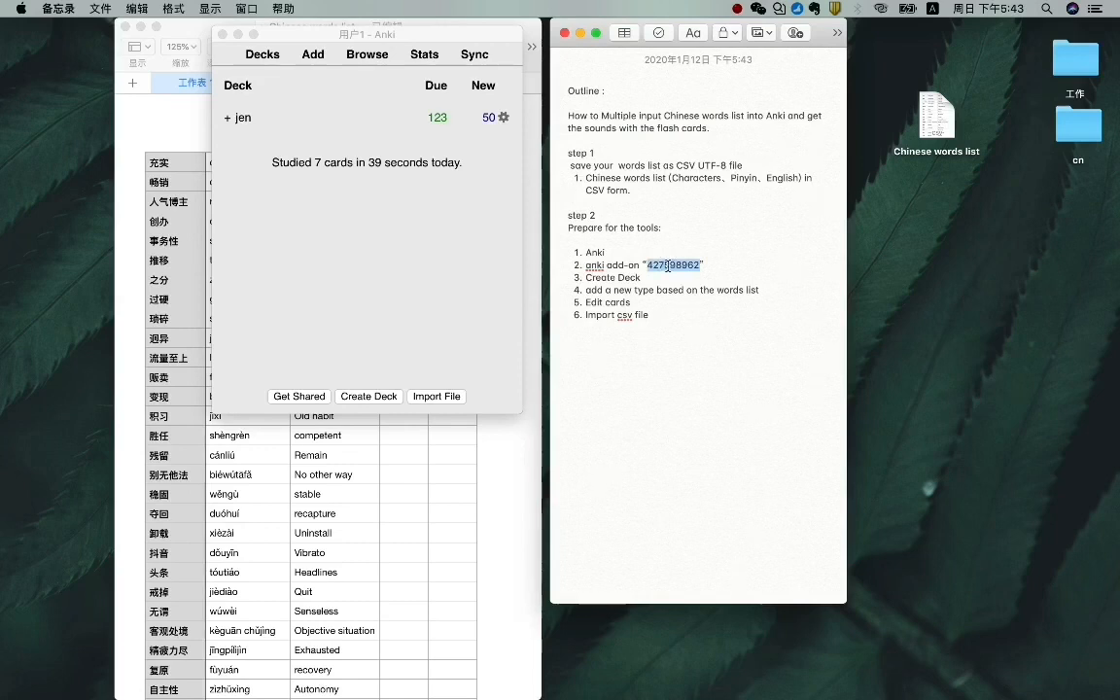
left_click(726, 263)
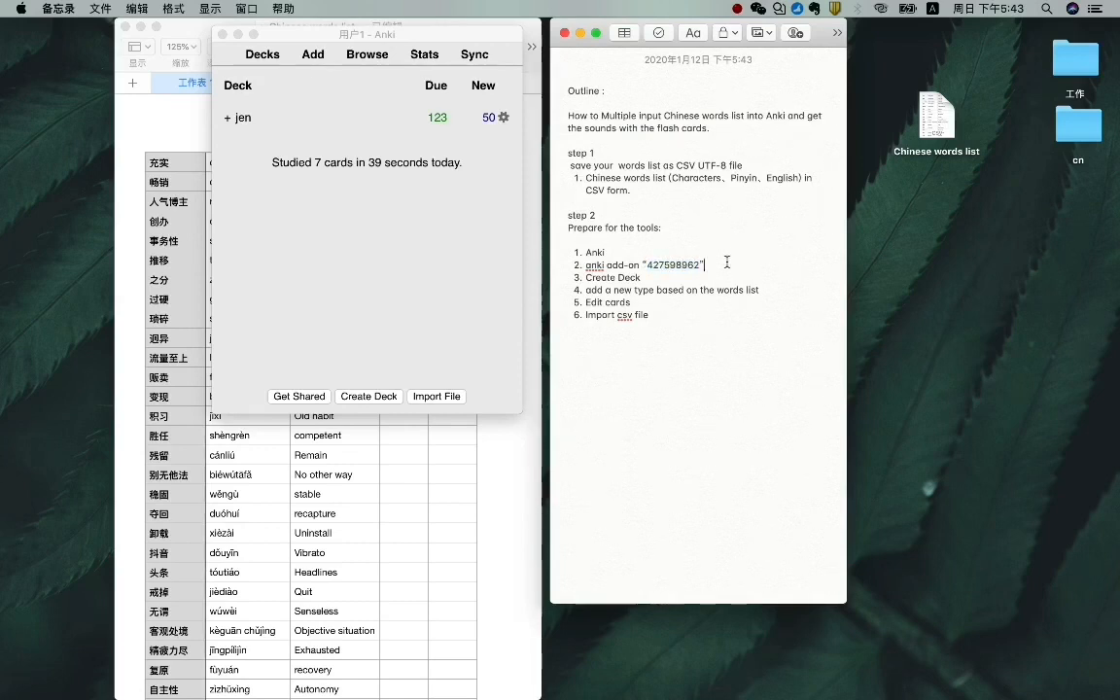
left_click(366, 34)
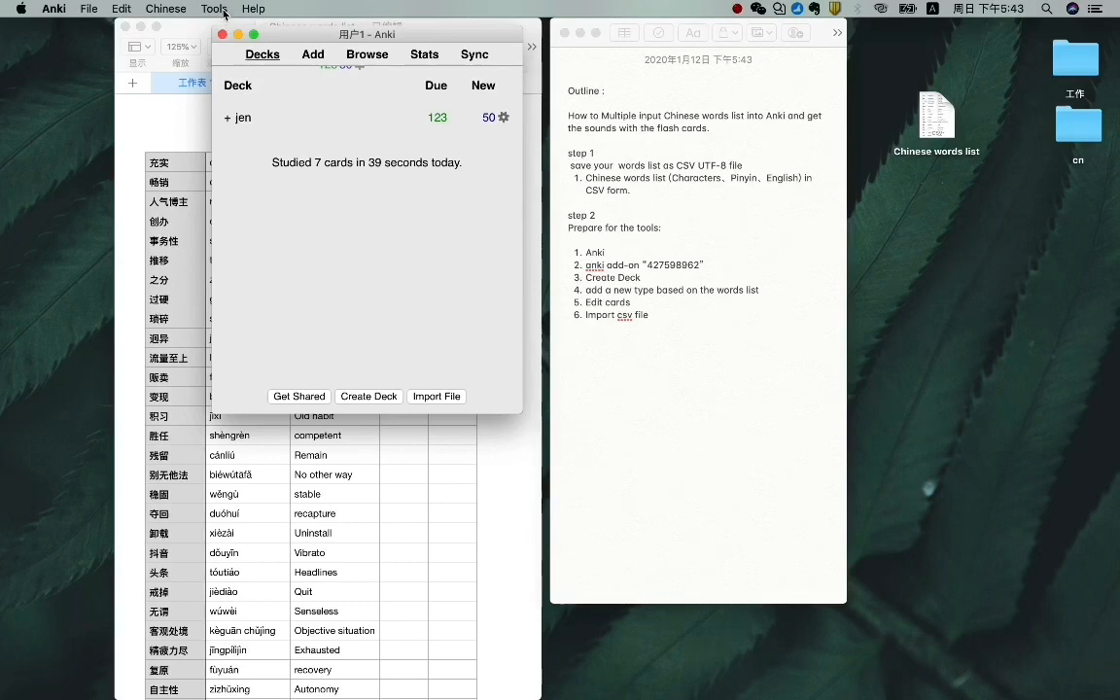
Install add-on code 427598962 through Tools > Add-ons > Get Add-ons
left_click(212, 9)
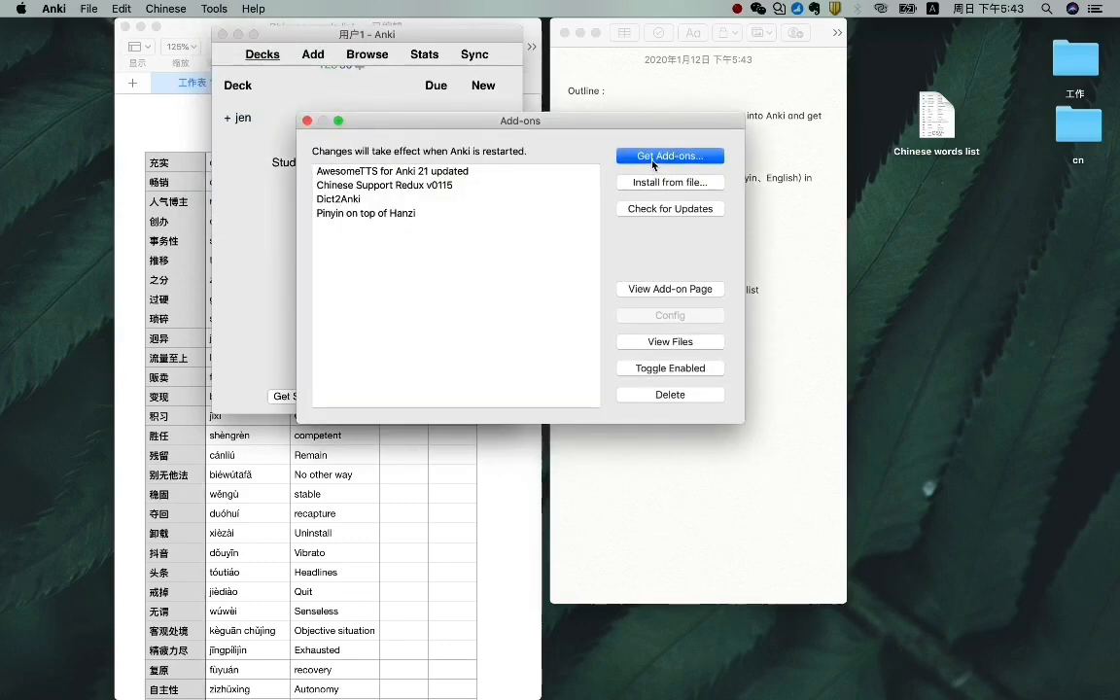
left_click(669, 156)
type("427598962")
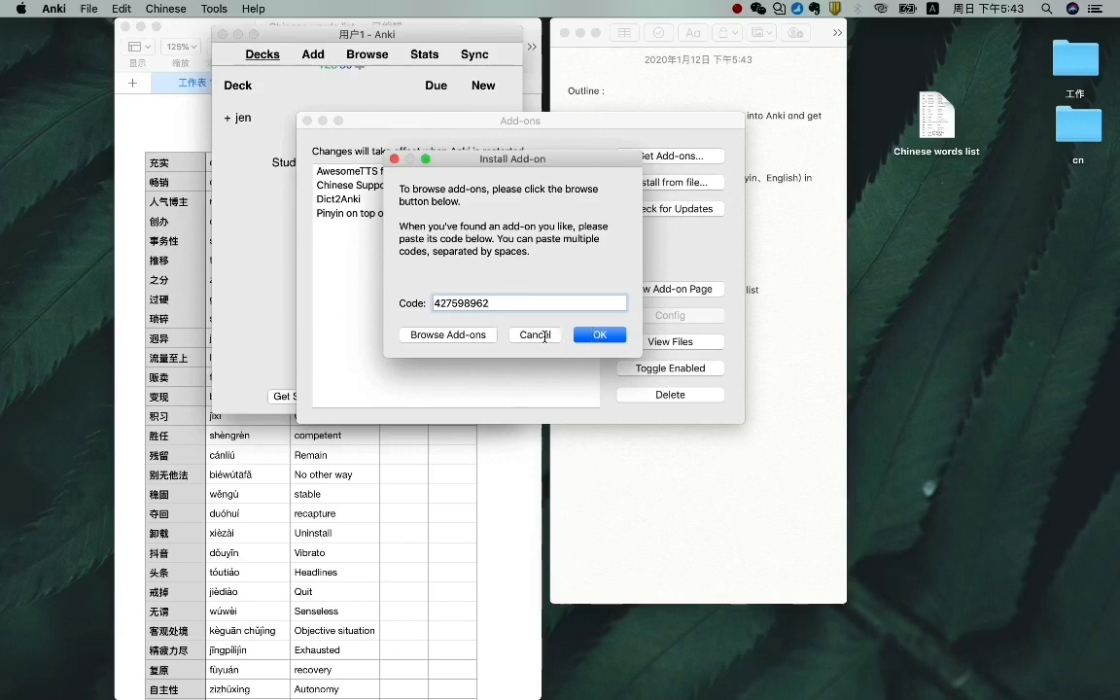
left_click(599, 334)
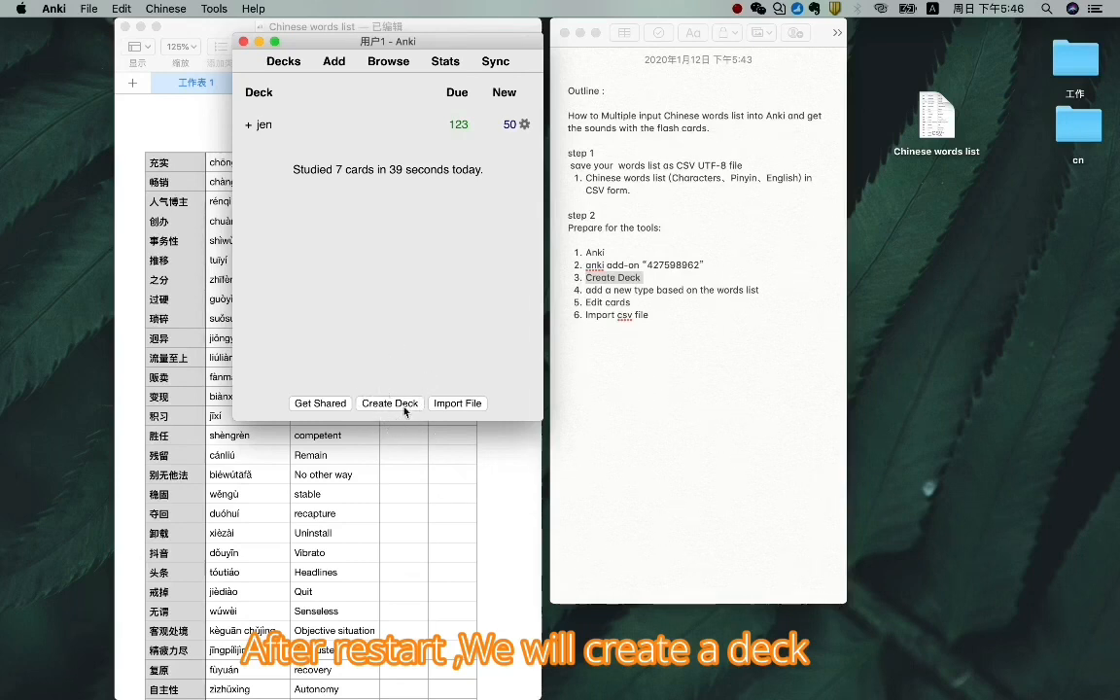
Create a deck named 'test' and open its overview screen
left_click(389, 403)
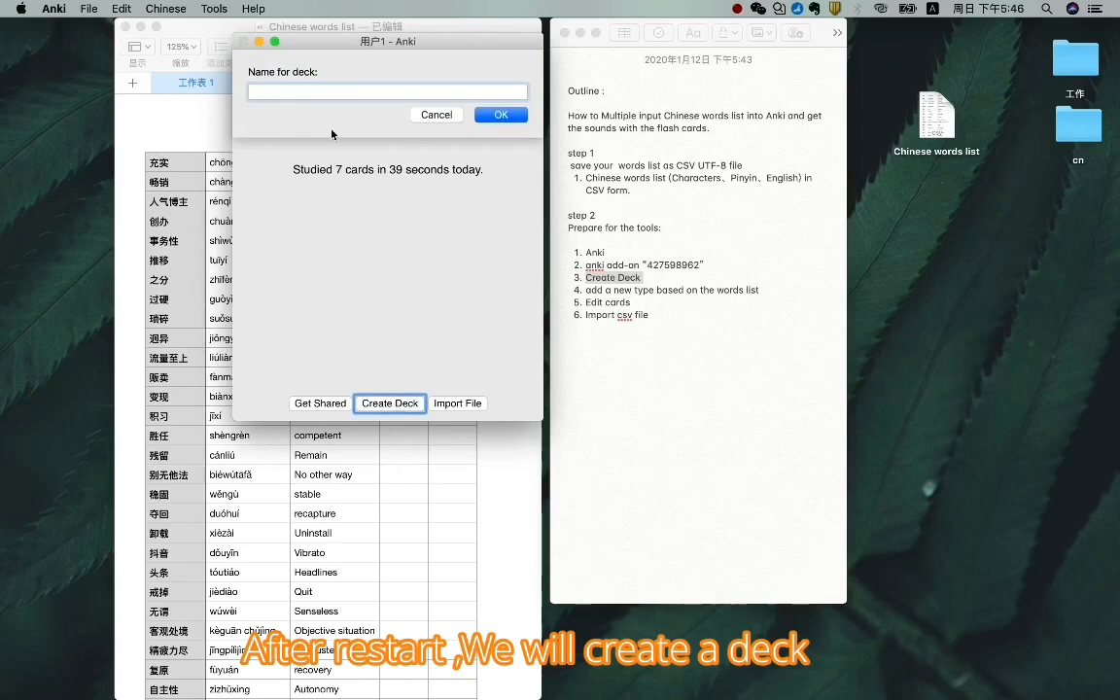
type("test")
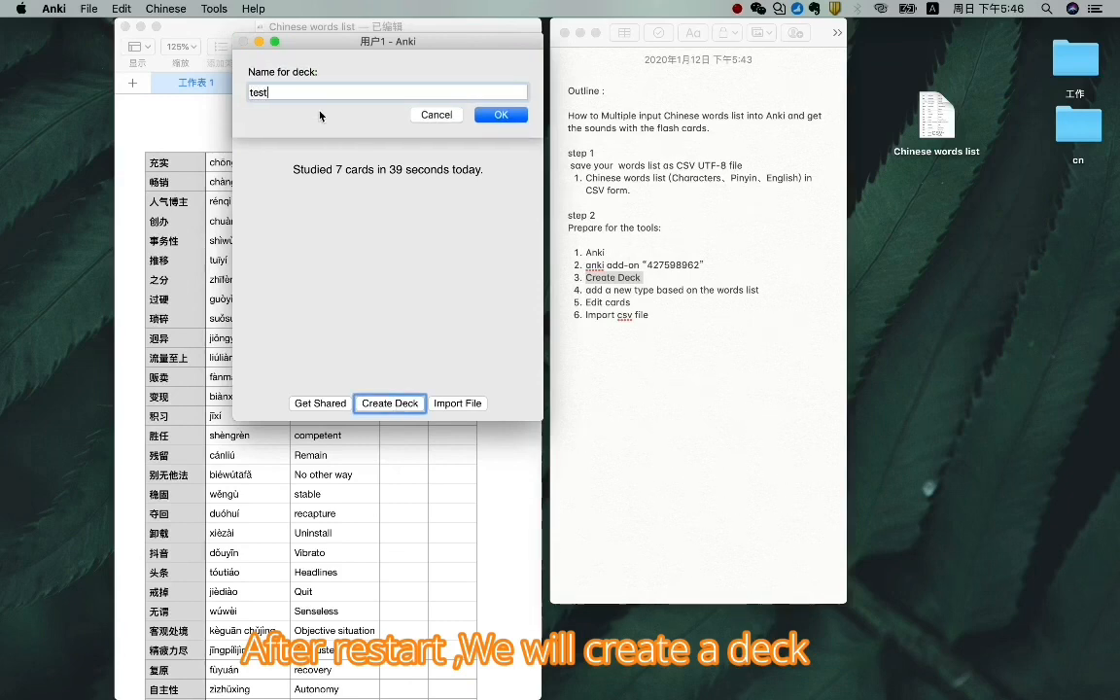
left_click(500, 114)
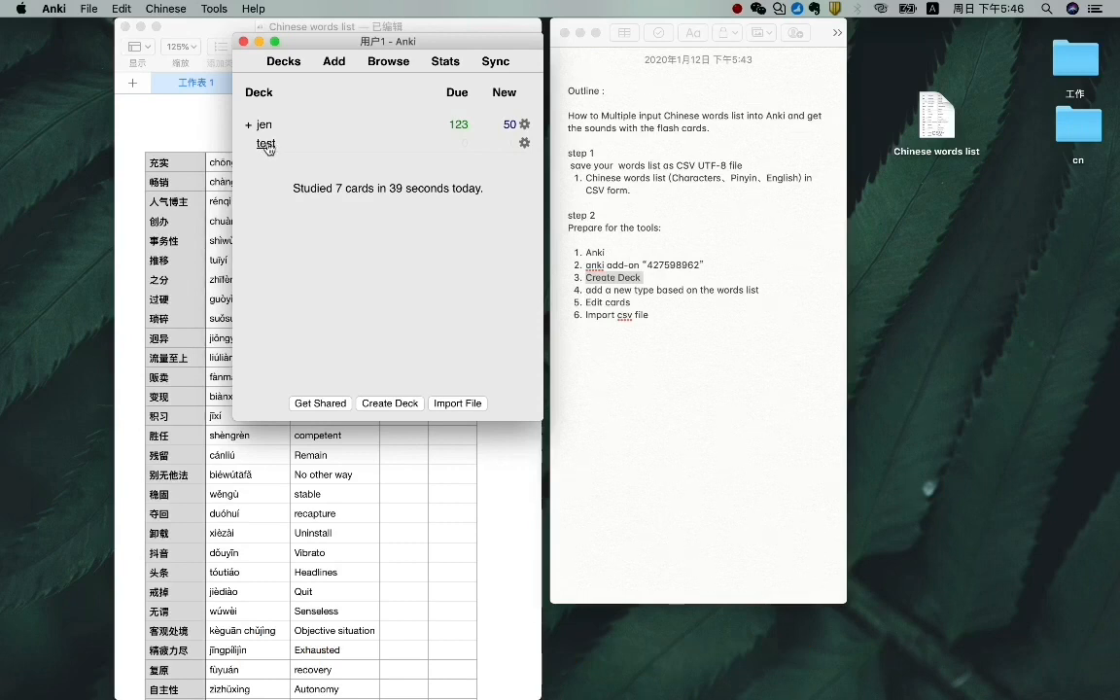
left_click(267, 144)
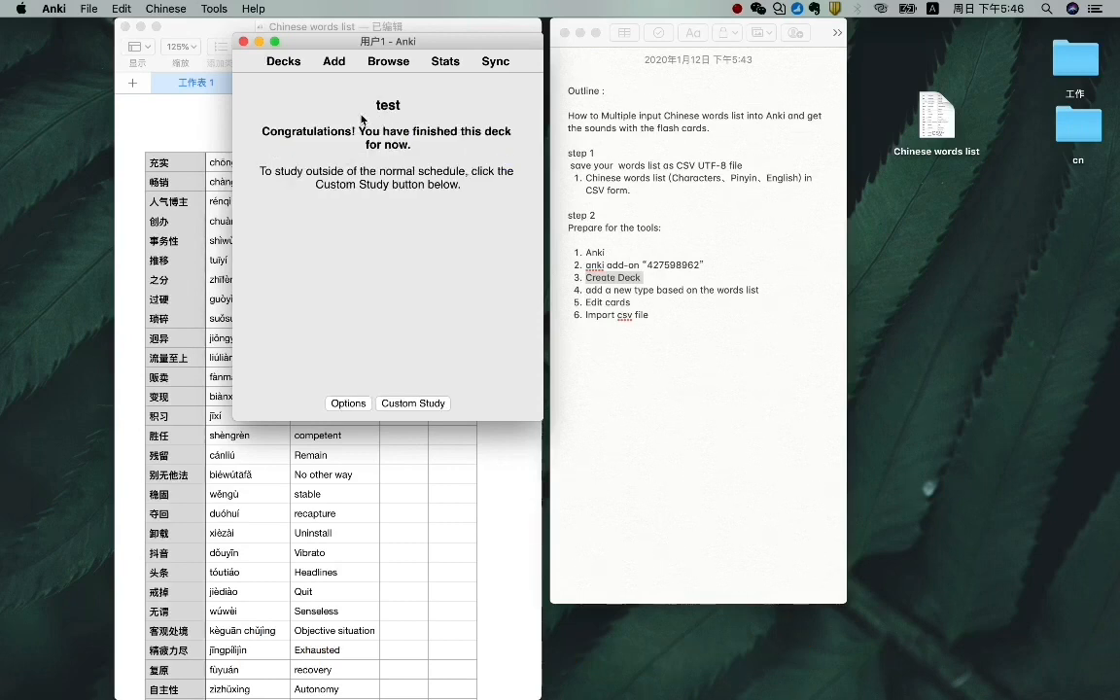
mouse_move(403, 128)
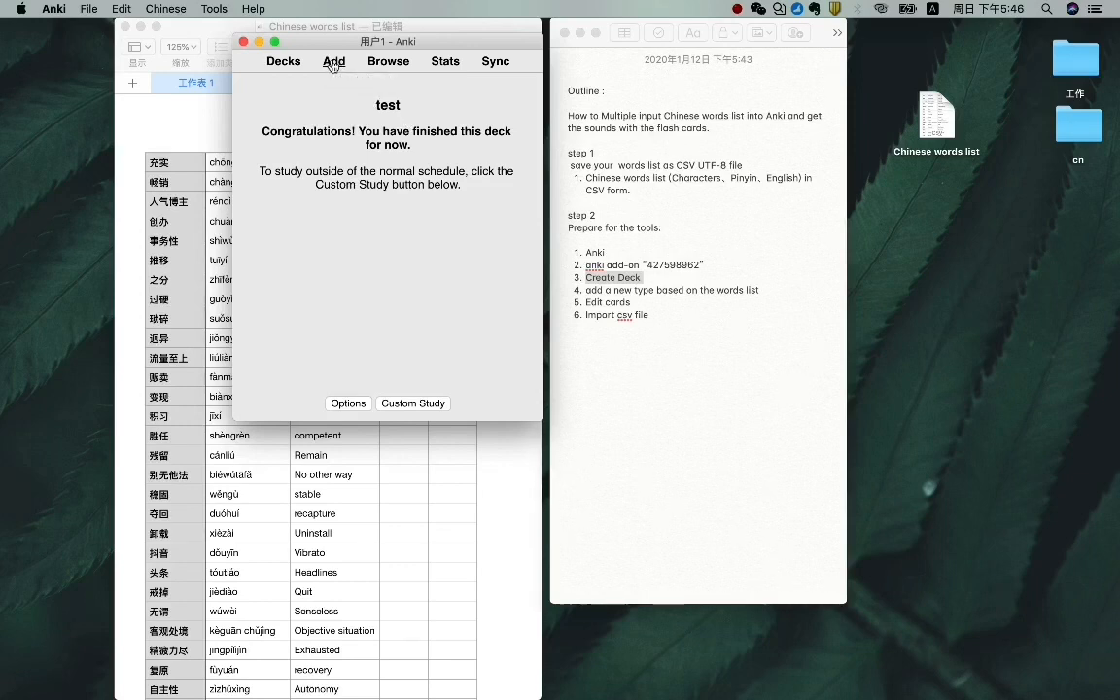
Open the Add window over the test deck and browse the note type list
left_click(333, 61)
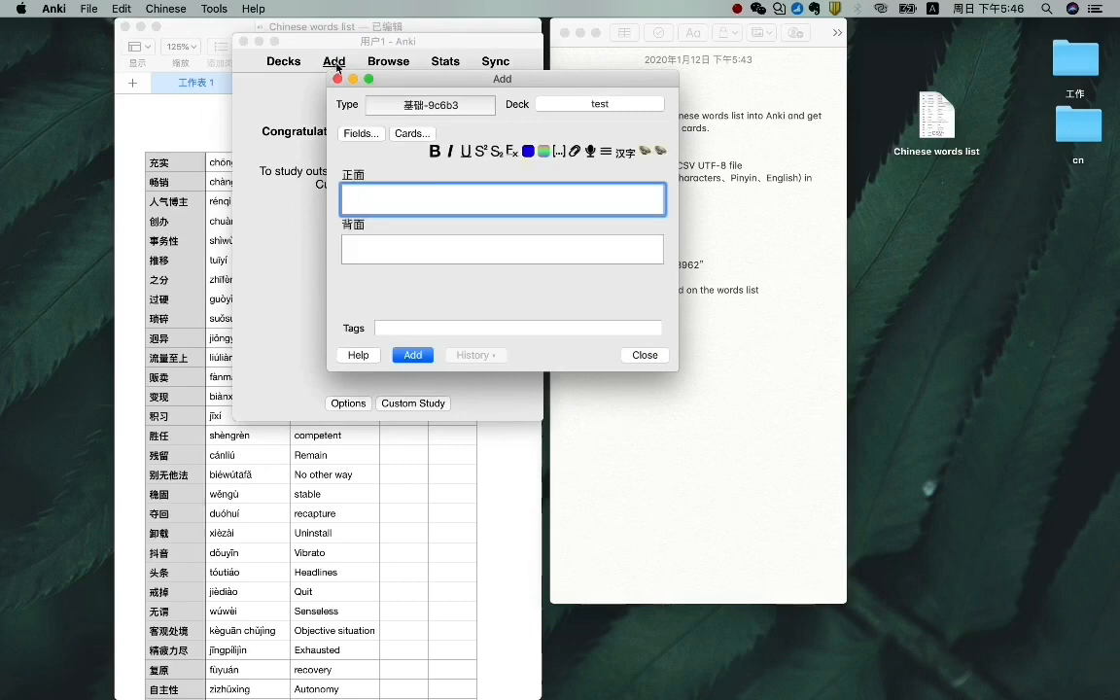
left_click_drag(503, 79, 405, 128)
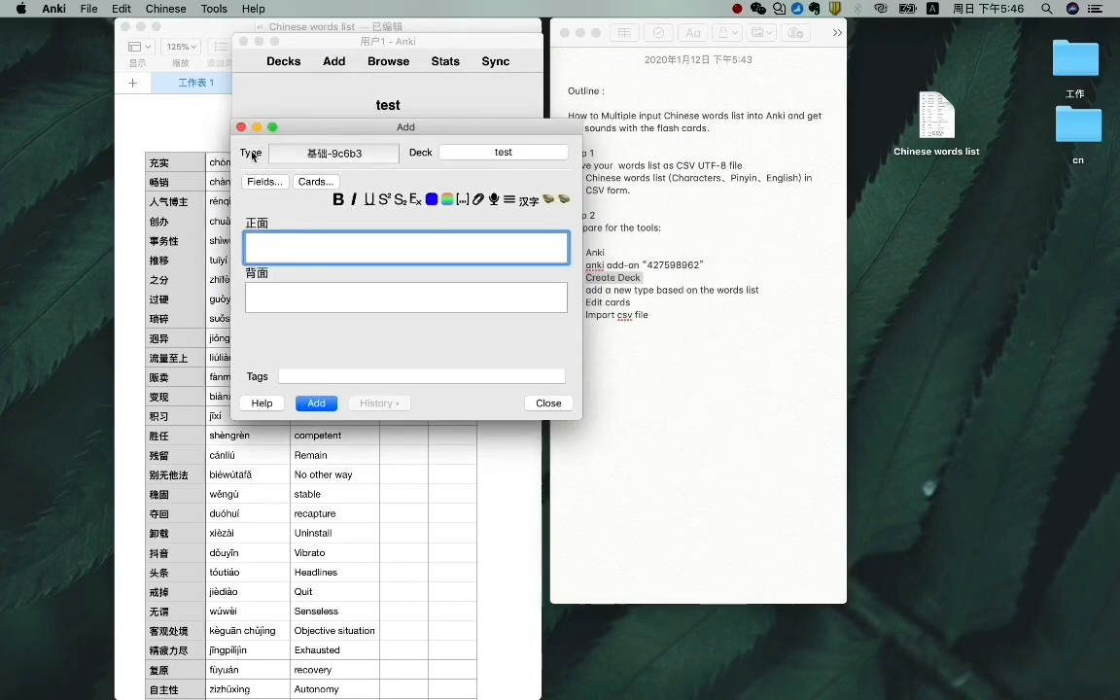
mouse_move(446, 169)
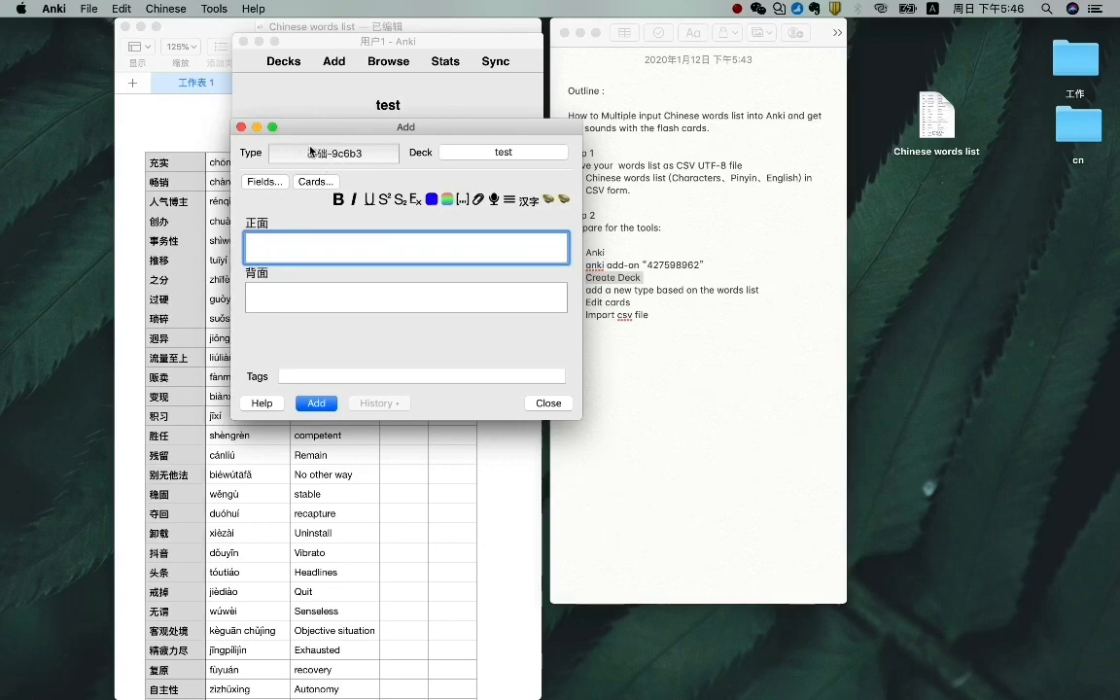
mouse_move(325, 158)
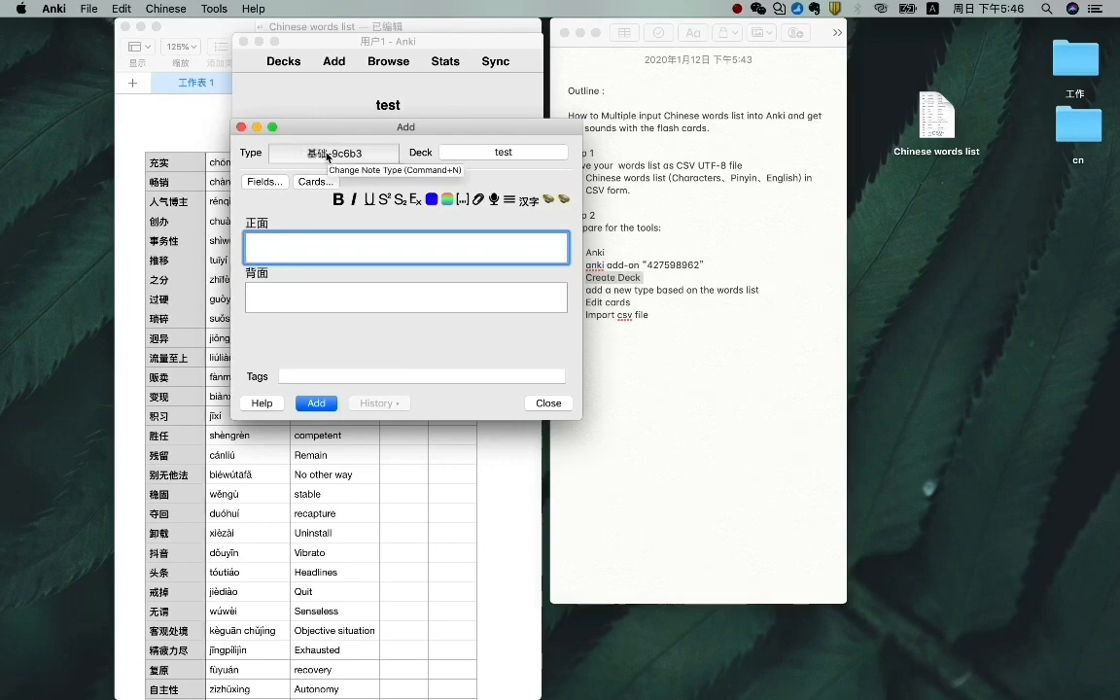
left_click(333, 152)
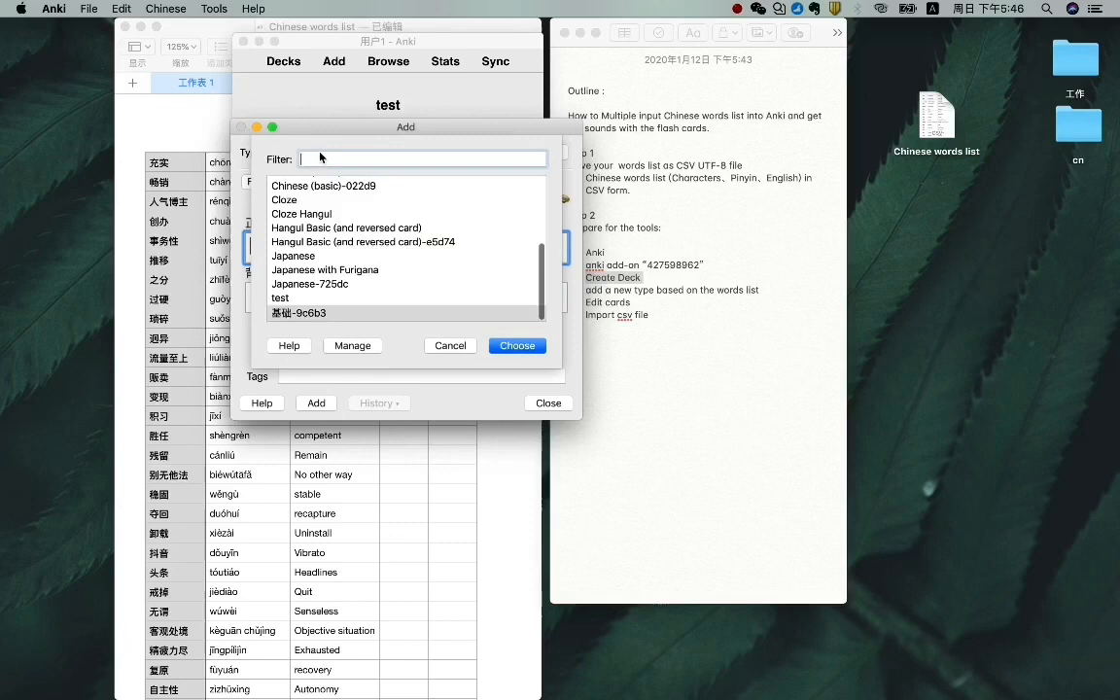
scroll("up", 3)
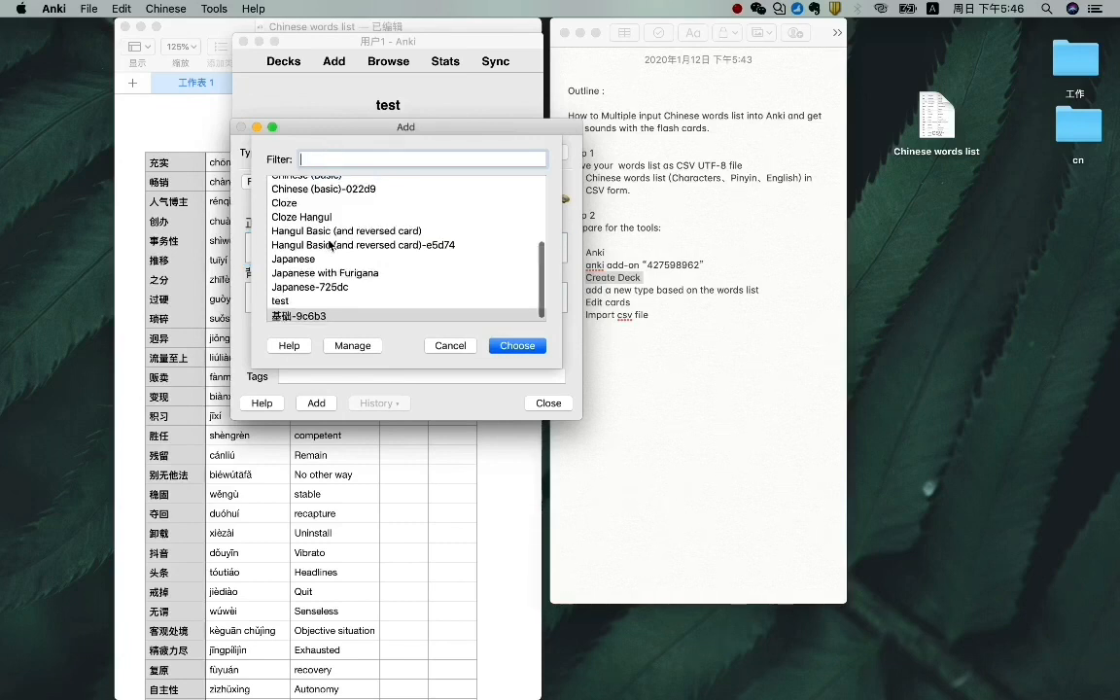
scroll("up", 3)
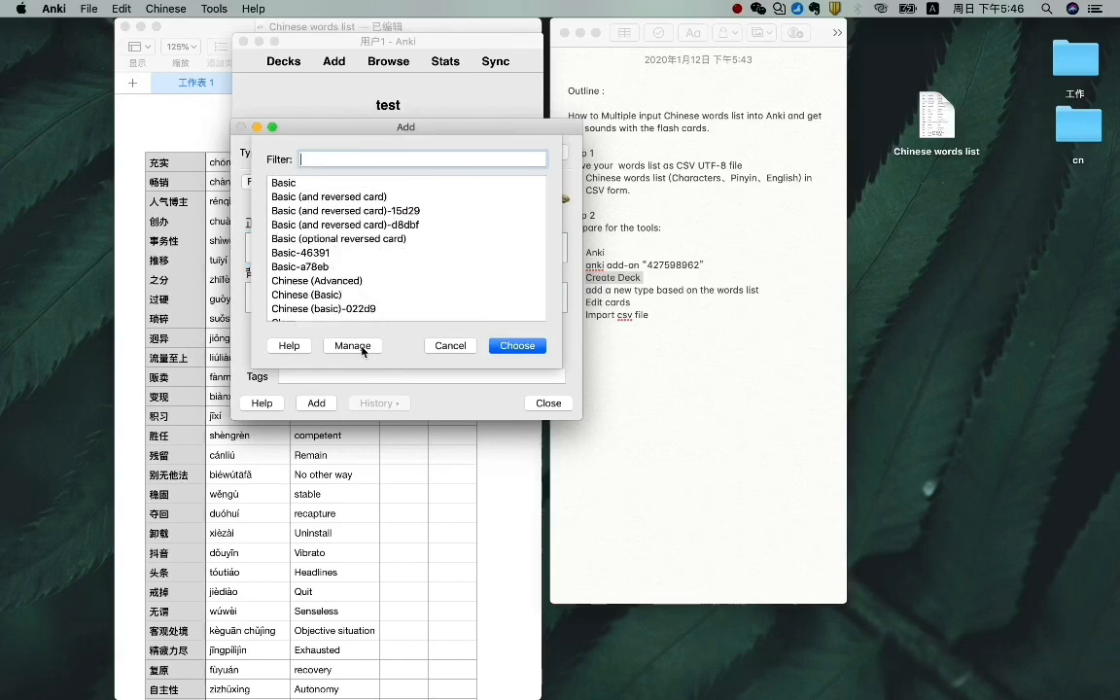
Add a Basic-based note type named 'chinesewithjen' and choose it for new cards
left_click(352, 345)
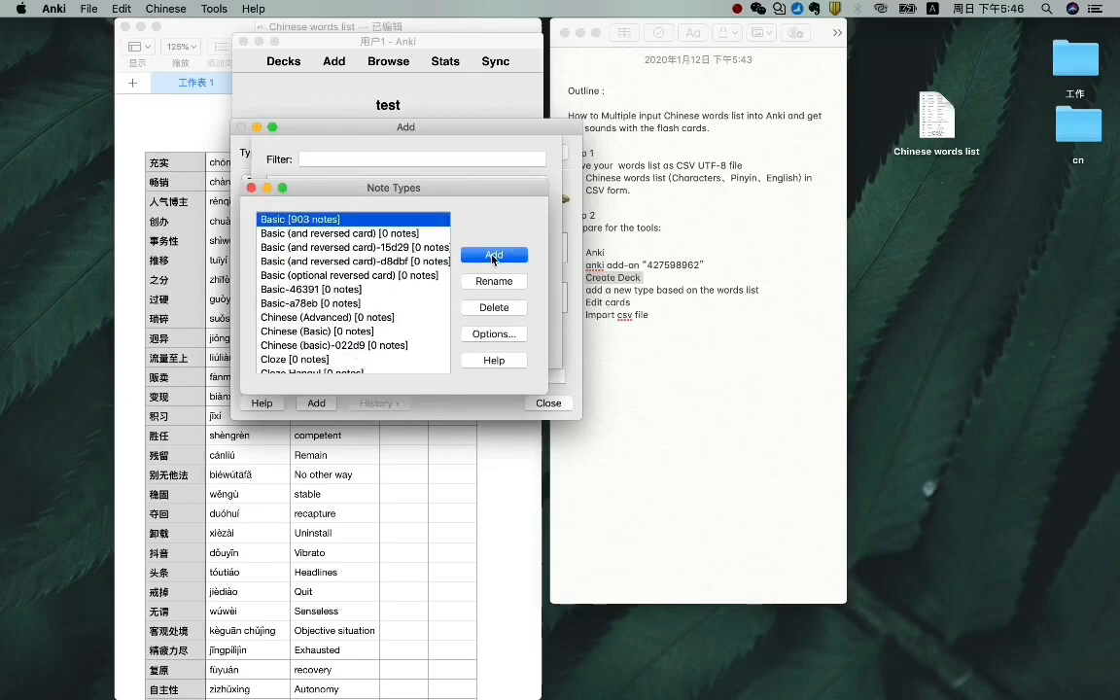
left_click(493, 254)
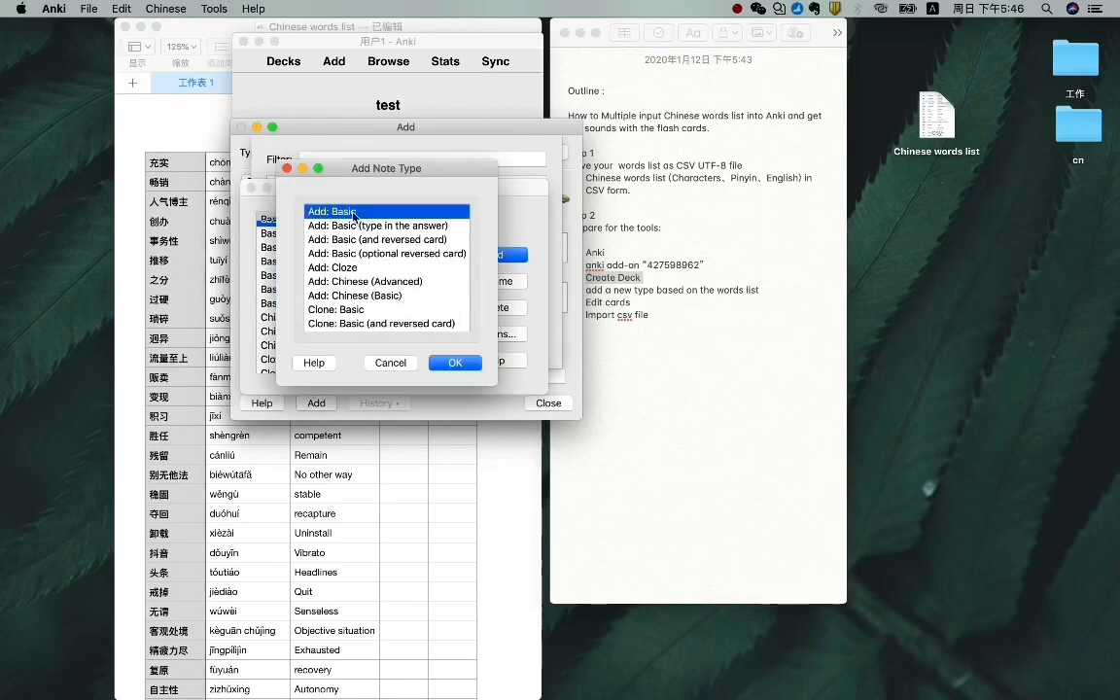
left_click(454, 361)
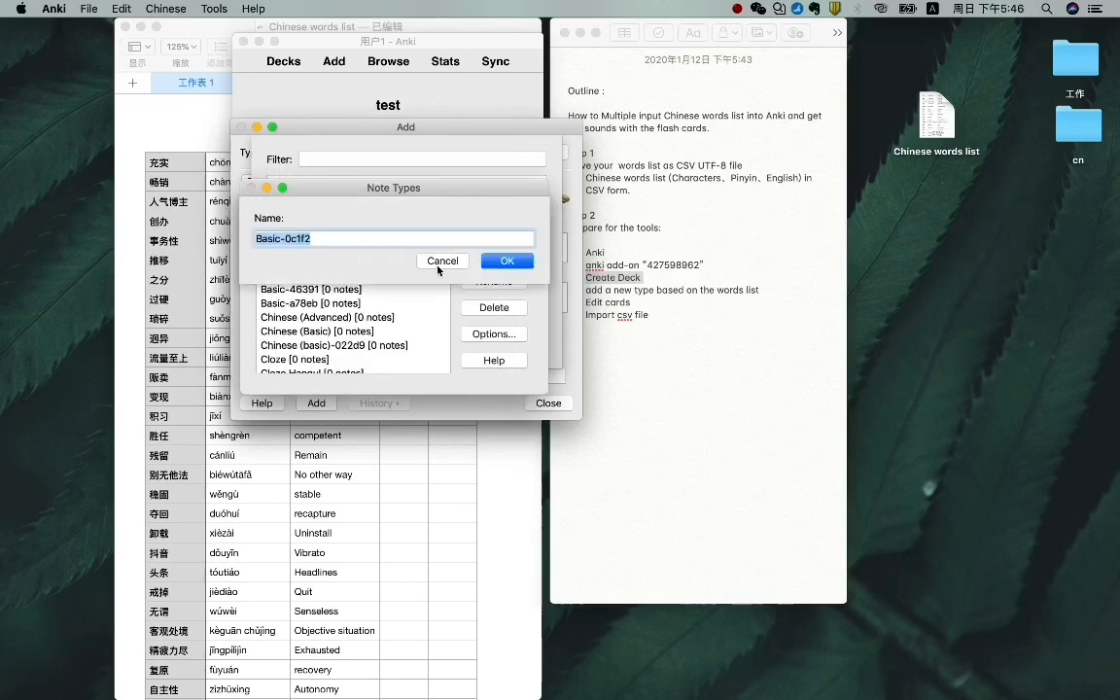
type("c")
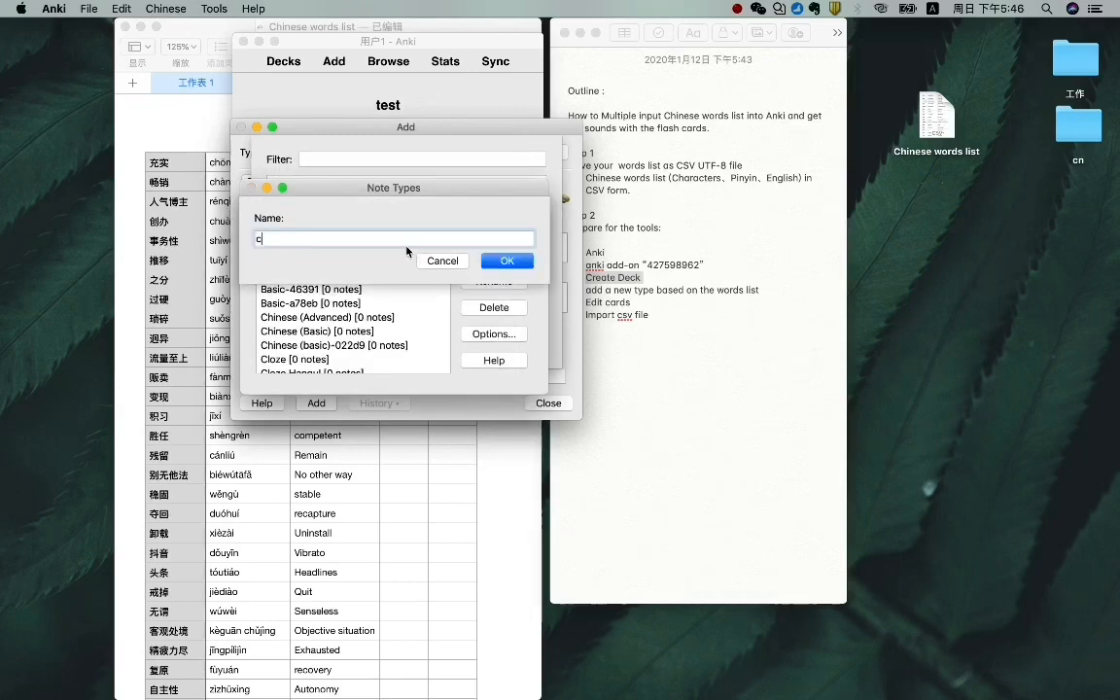
type("hinesewithken")
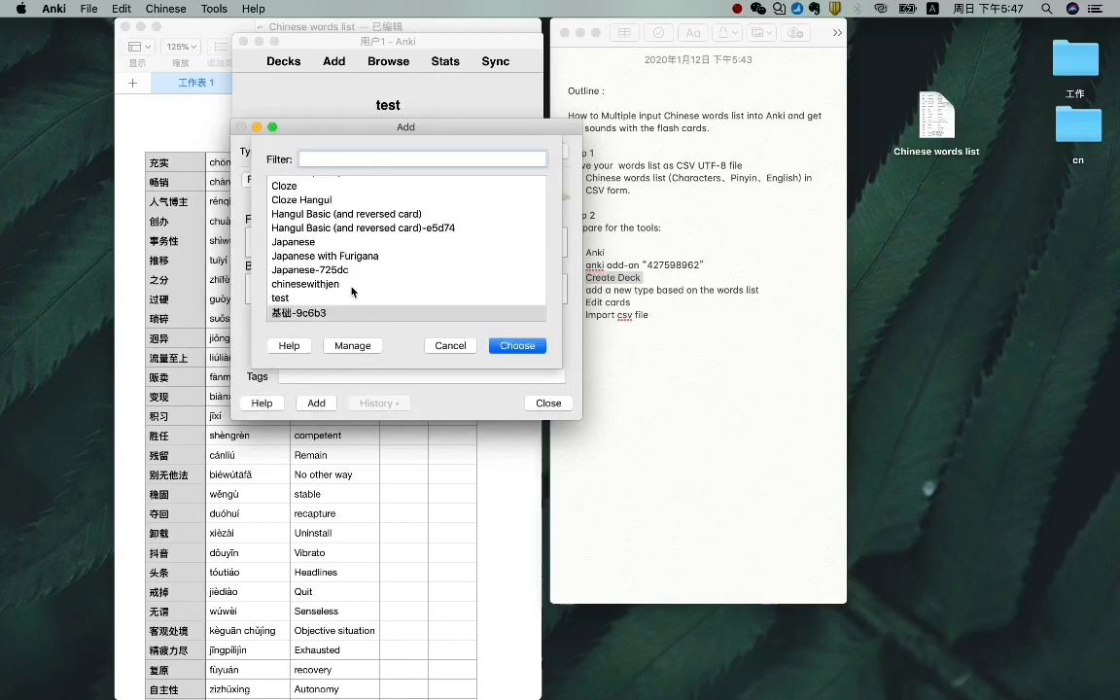
left_click(305, 284)
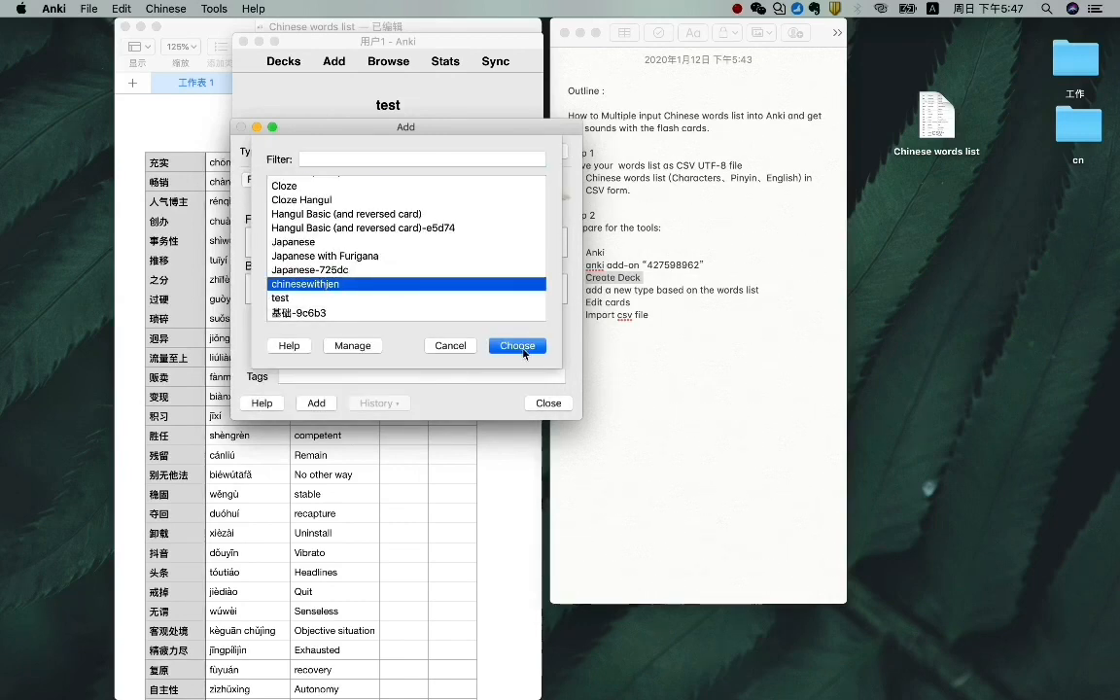
left_click(517, 345)
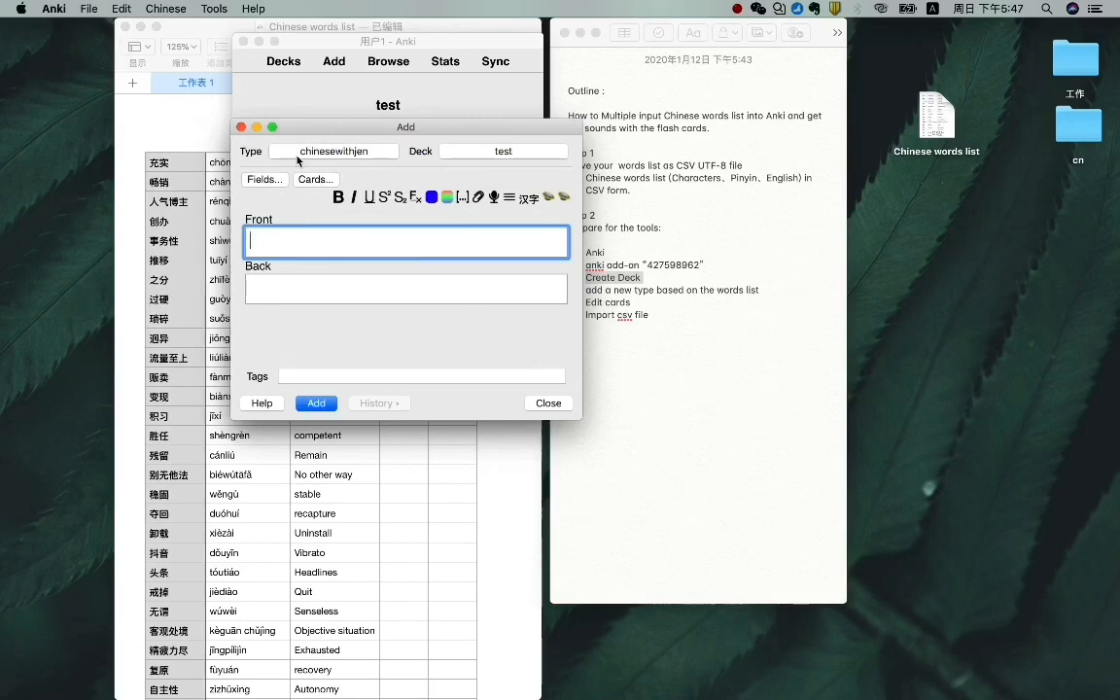
mouse_move(379, 163)
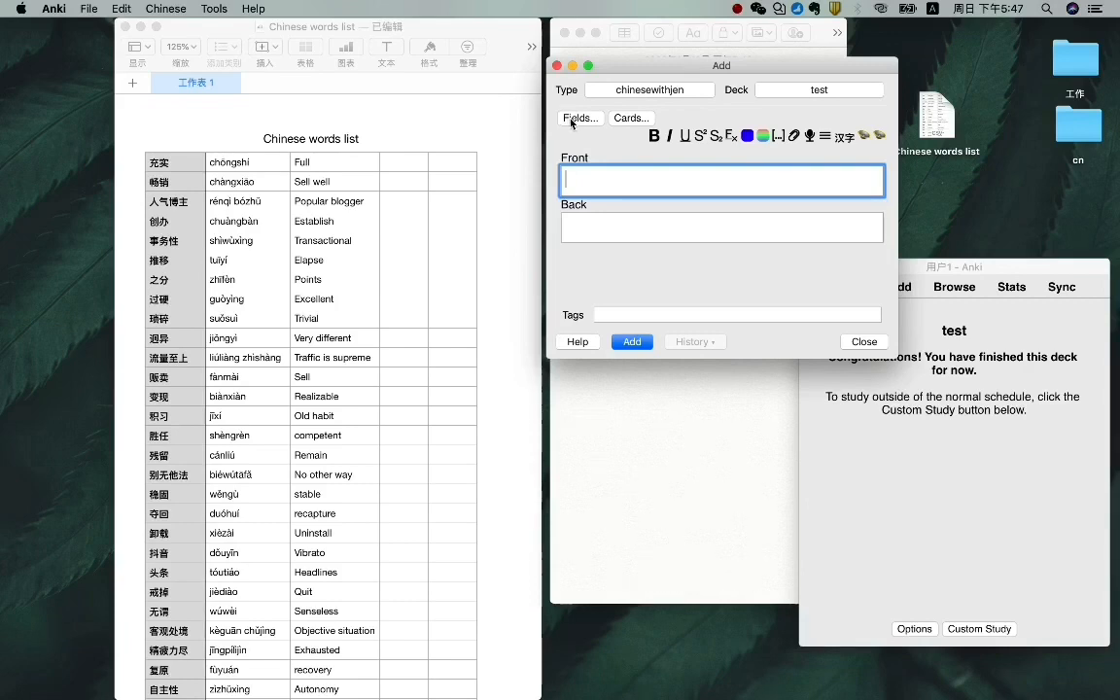
Delete the Front field and rename the Back field to Characters
left_click(580, 118)
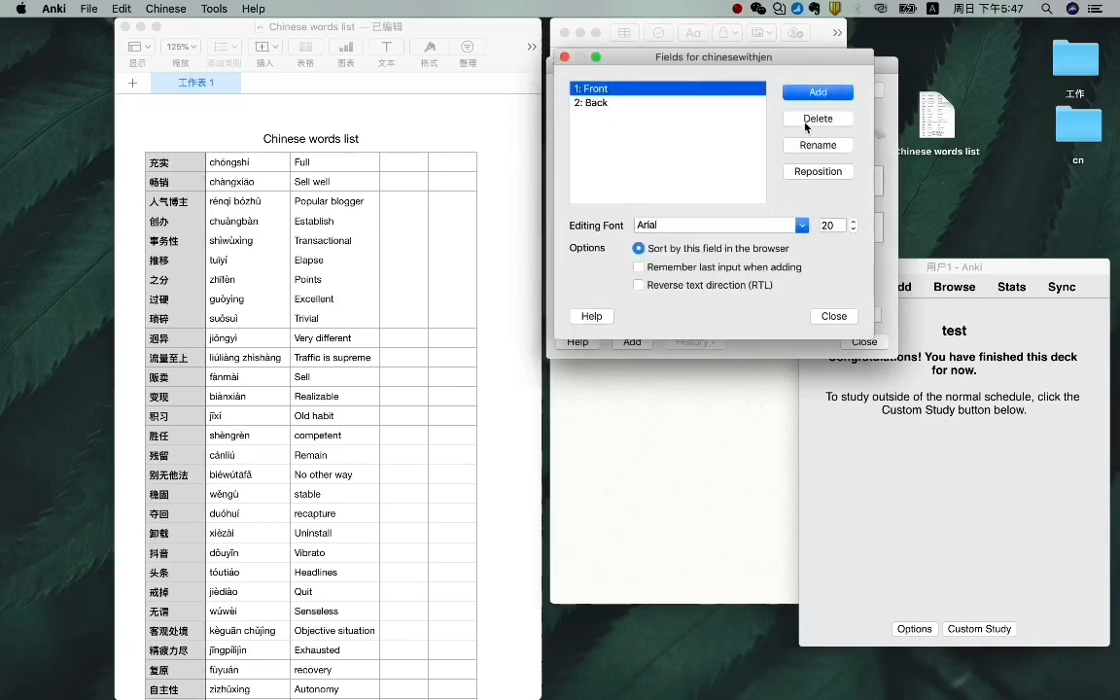
left_click(817, 118)
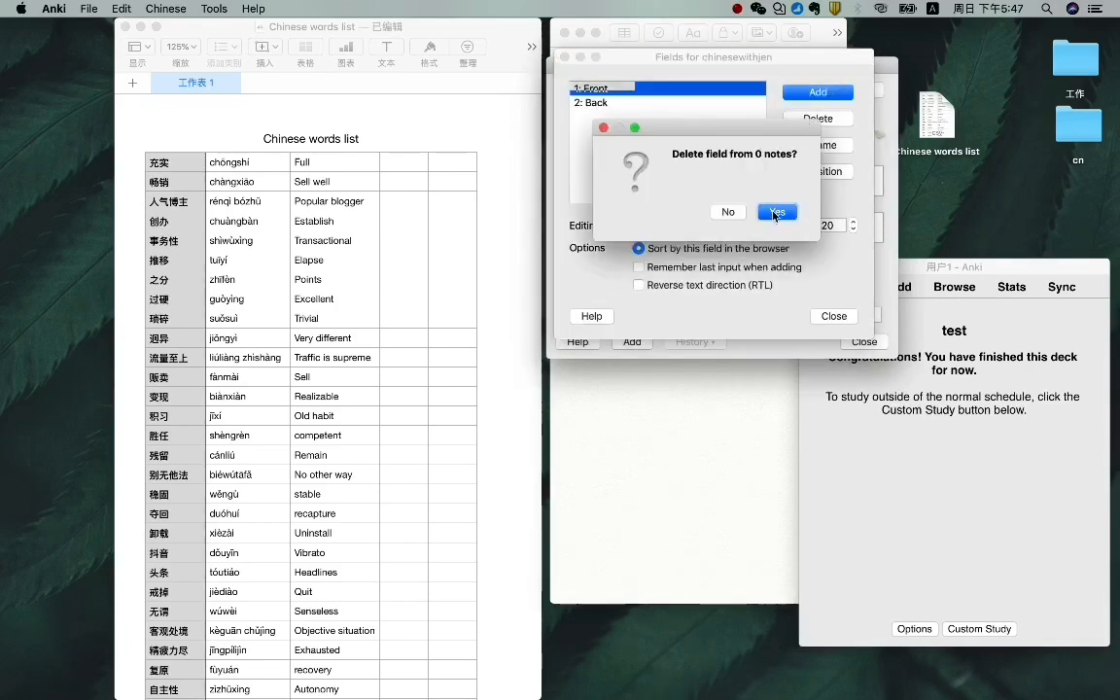
left_click(776, 212)
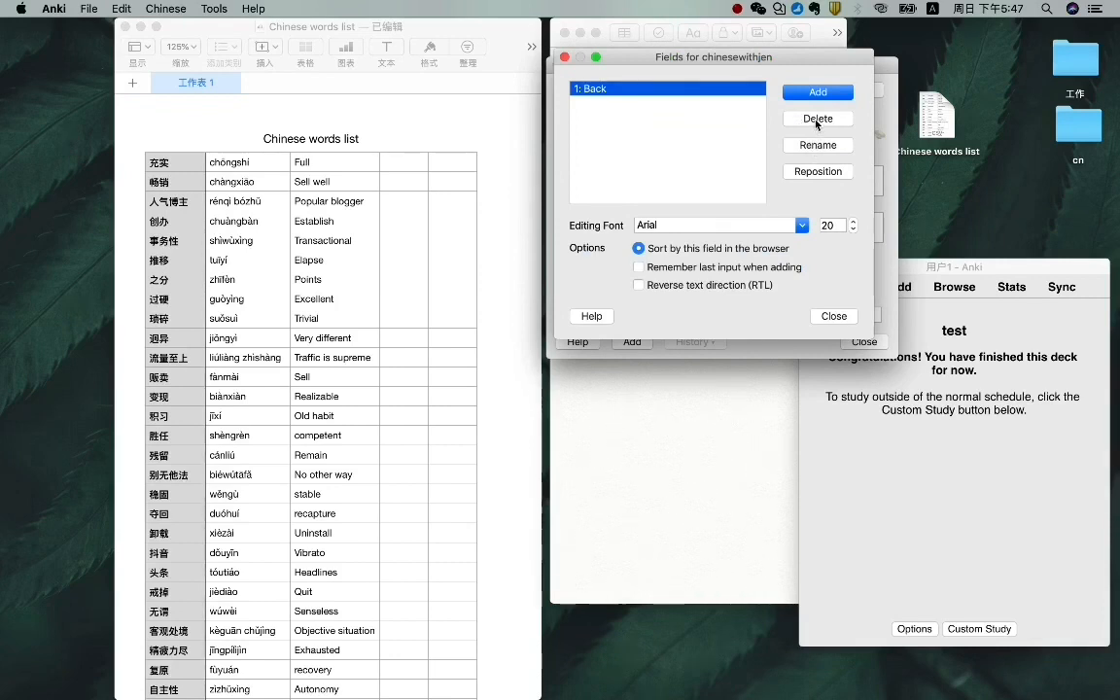
left_click(816, 118)
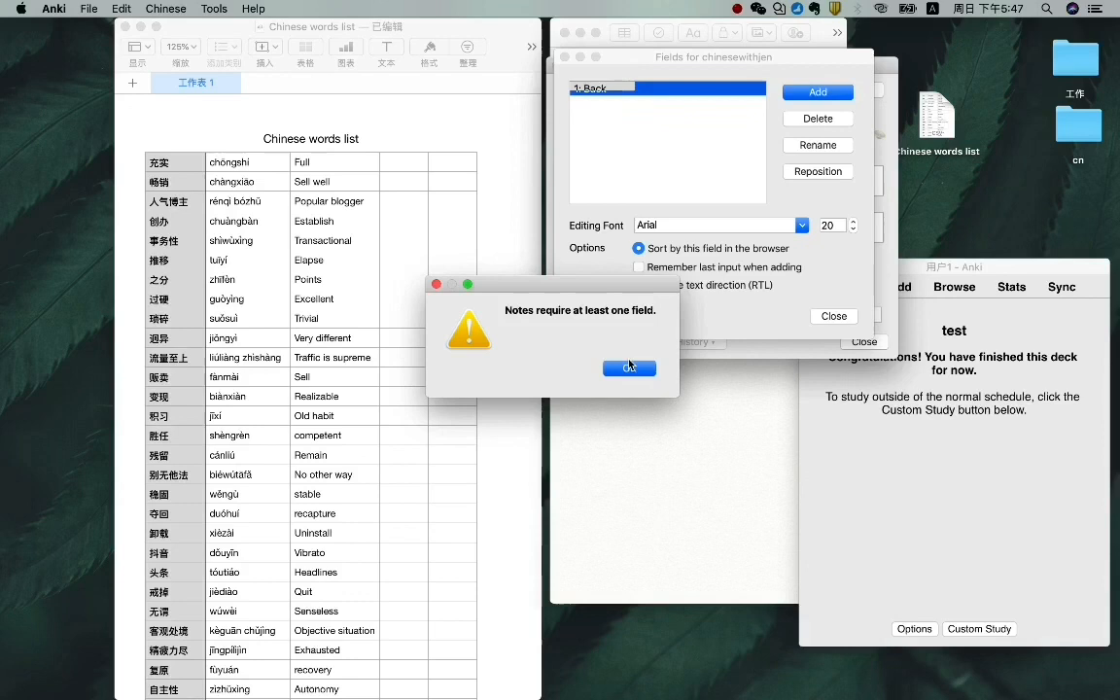
left_click(629, 368)
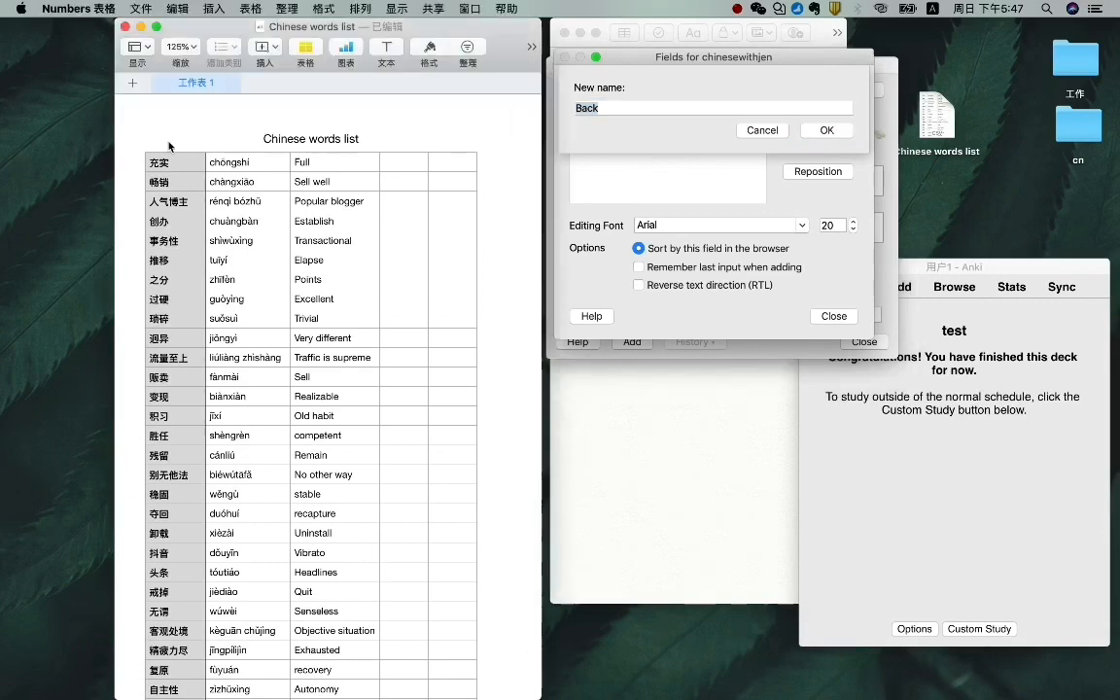
left_click(680, 108)
type("Char")
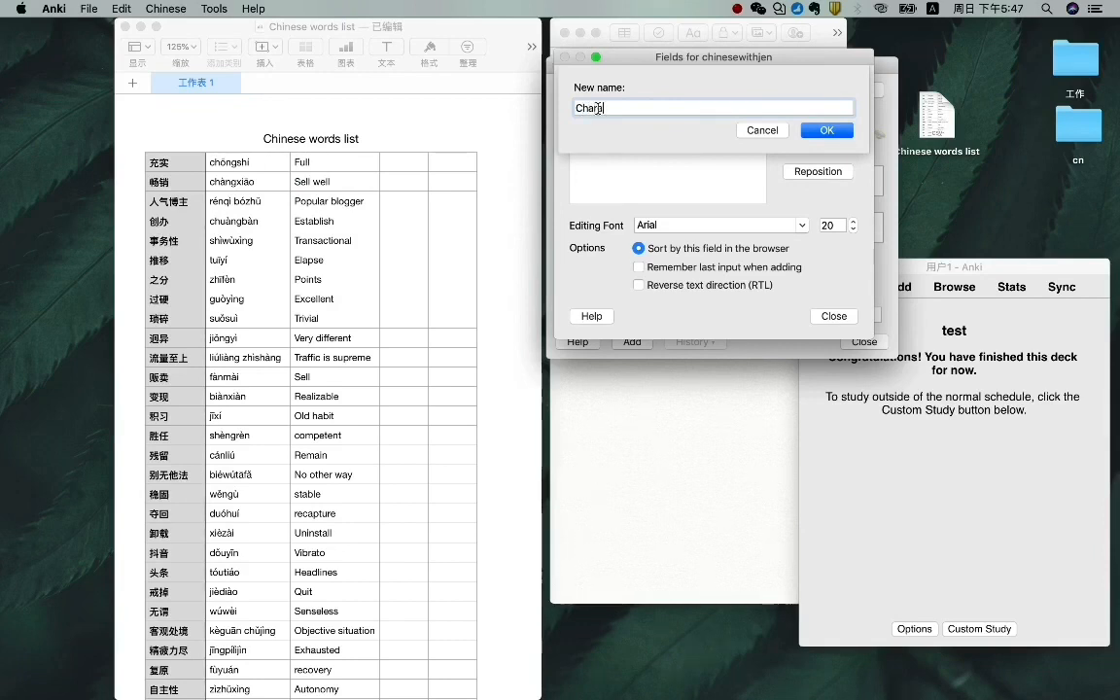
left_click(826, 129)
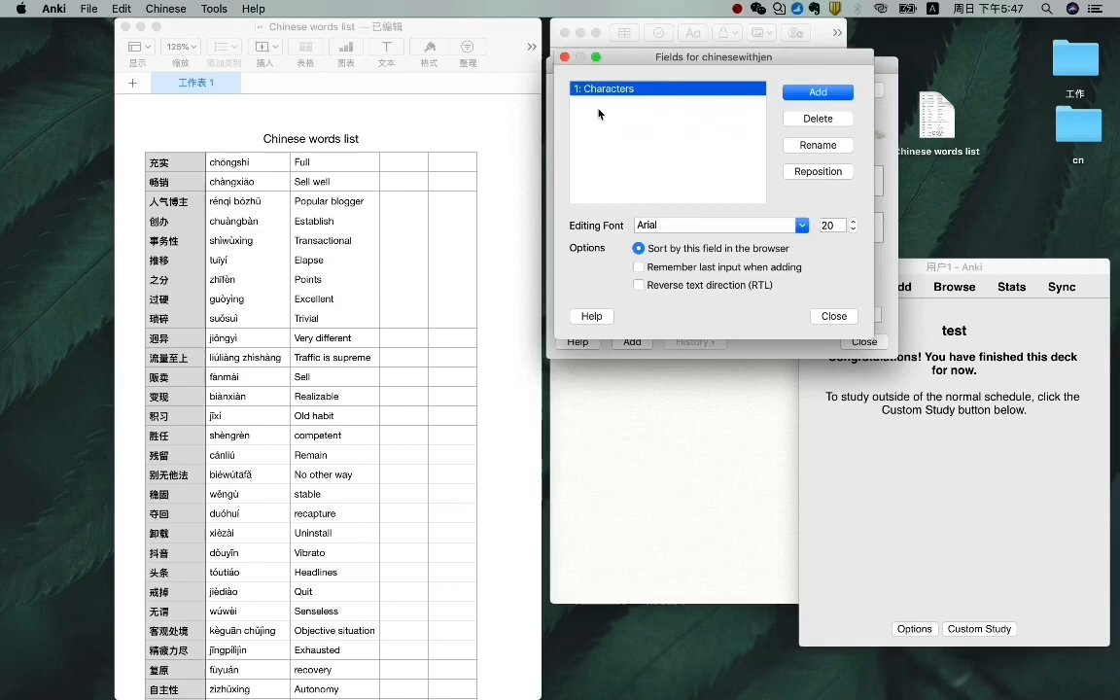
Add Pinyin and English fields to the note type and close the Fields dialog
left_click(817, 91)
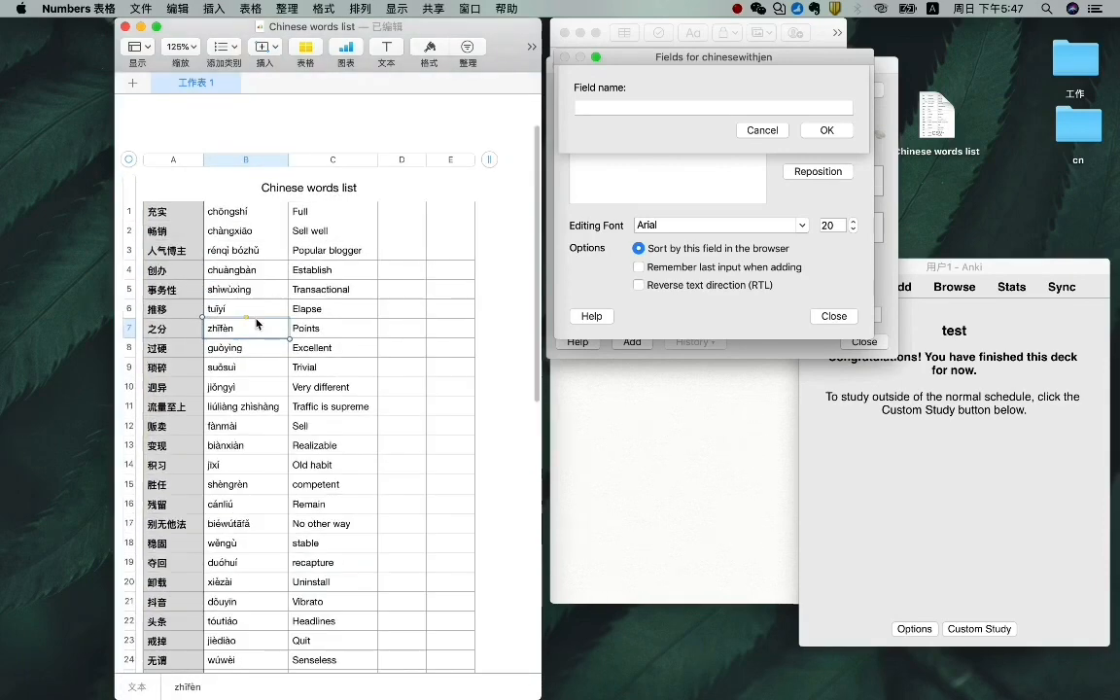
left_click(715, 107)
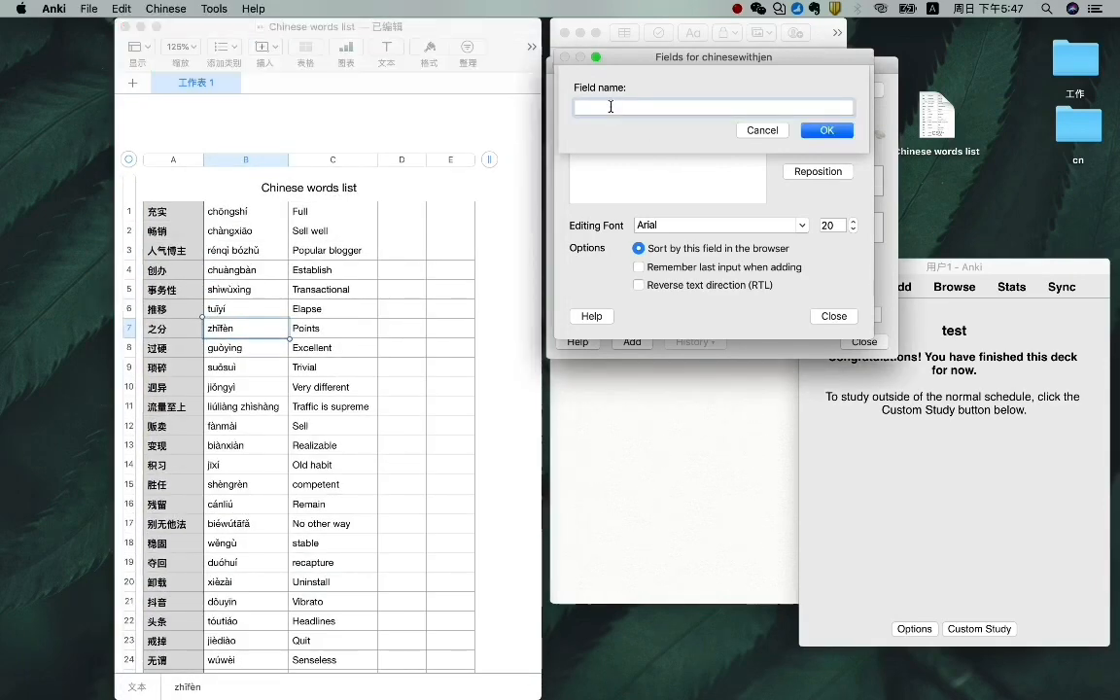
type("Pinyin")
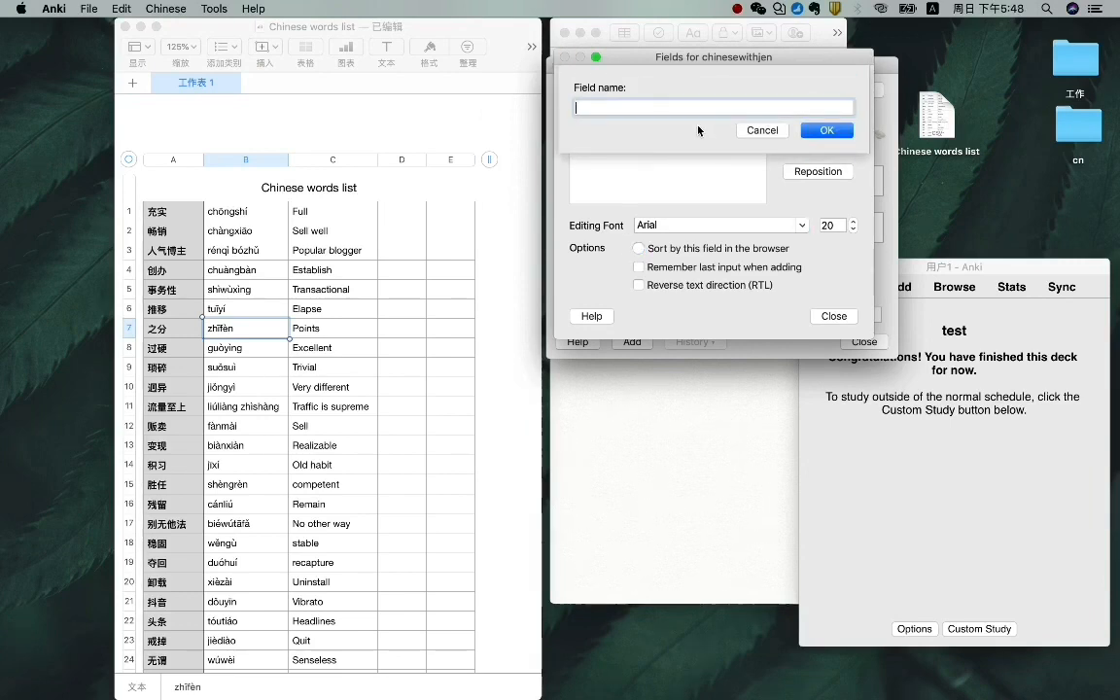
type("Engl")
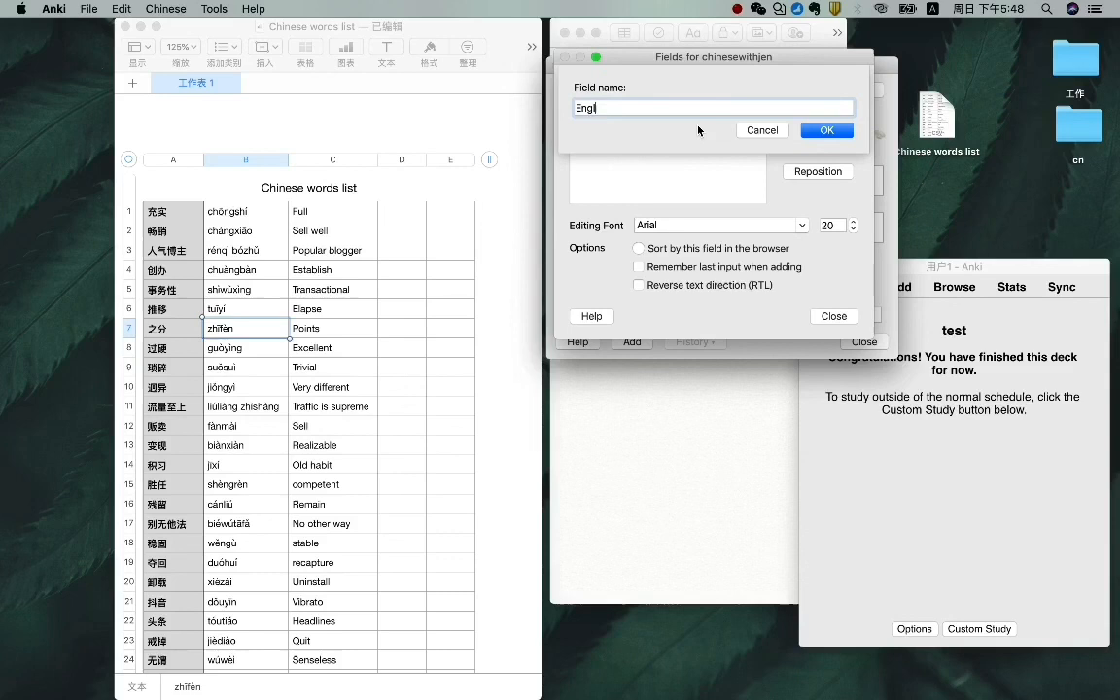
left_click(825, 129)
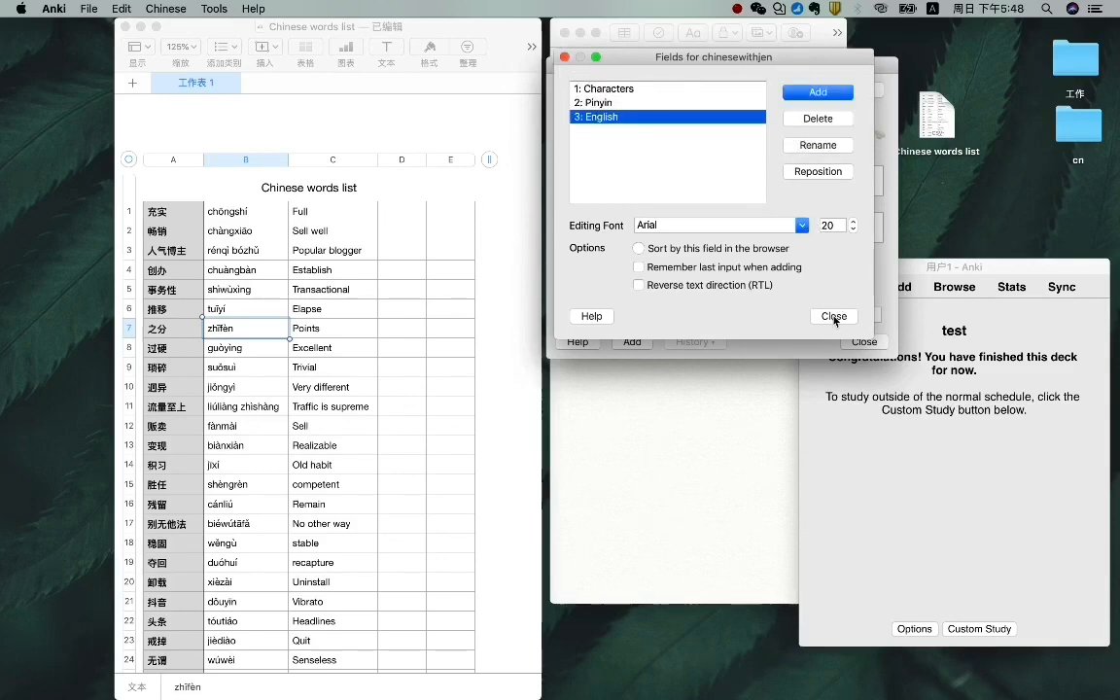
left_click(833, 316)
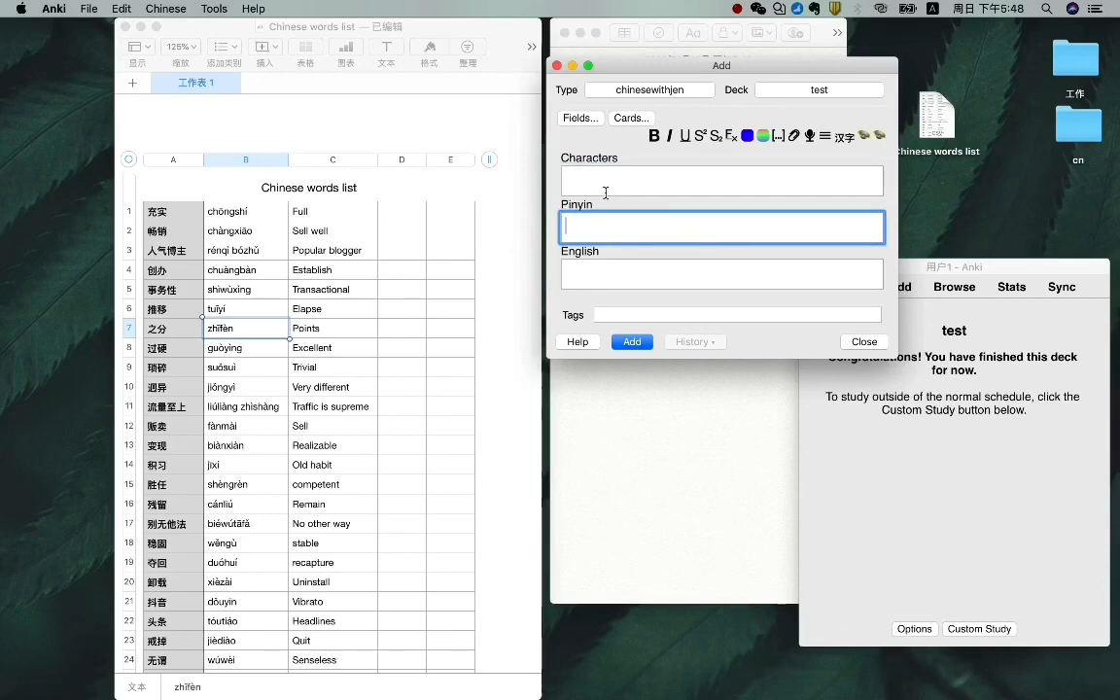
Set the front template to {{Characters}} {{Pinyin}} and the back template to {{English}}
left_click(721, 273)
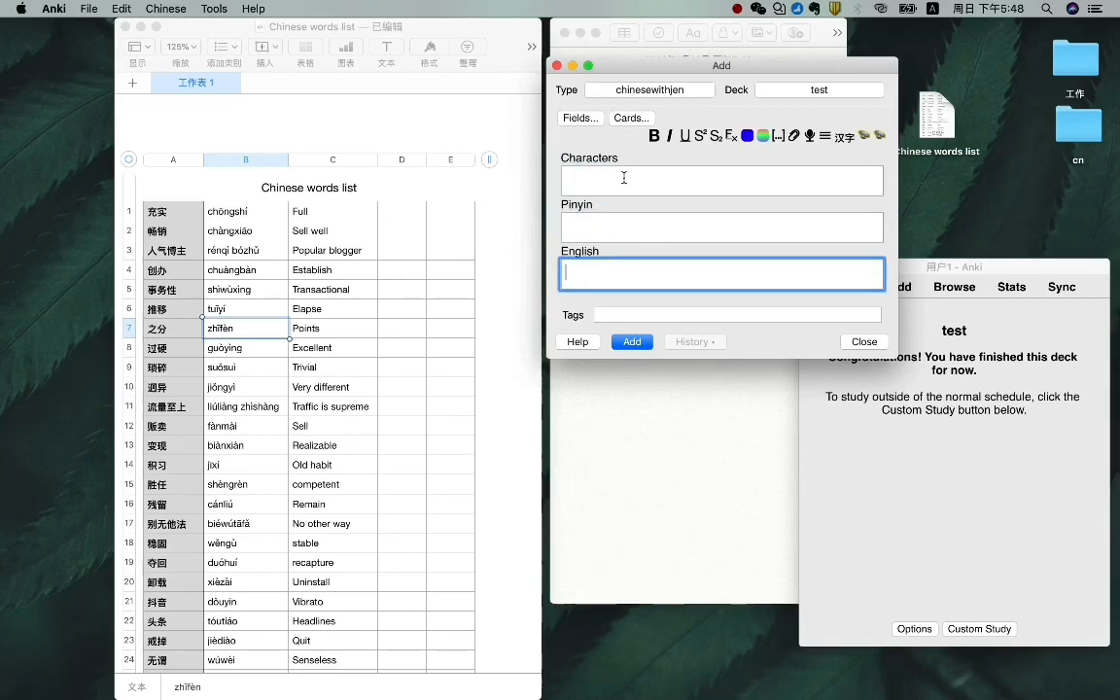
left_click(631, 118)
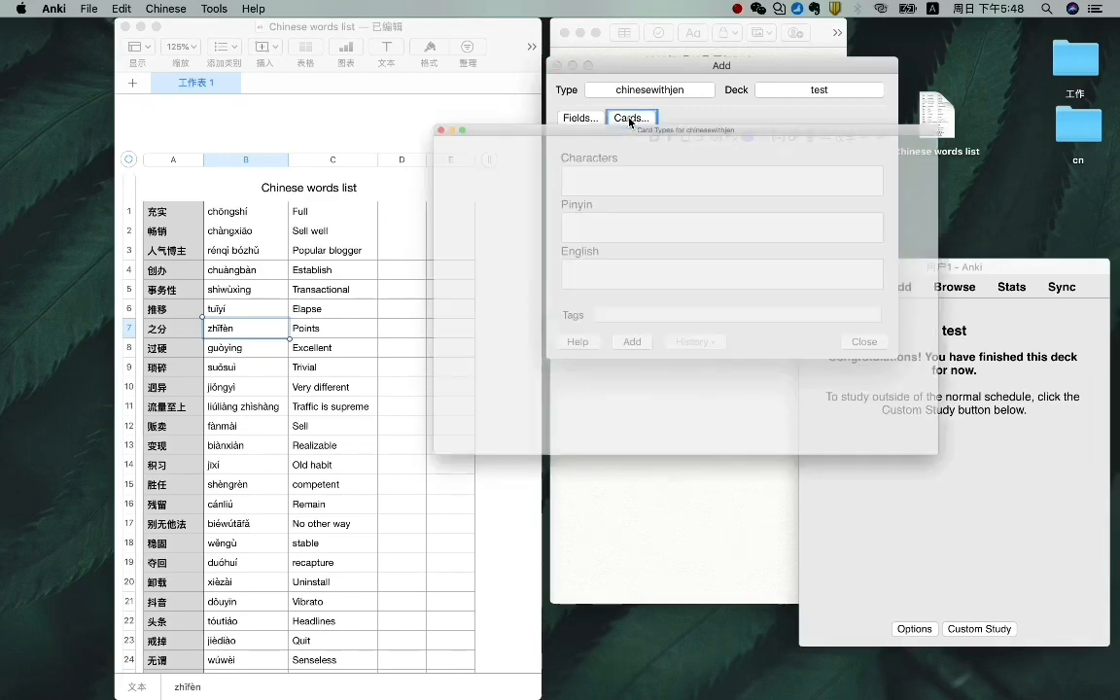
left_click(630, 117)
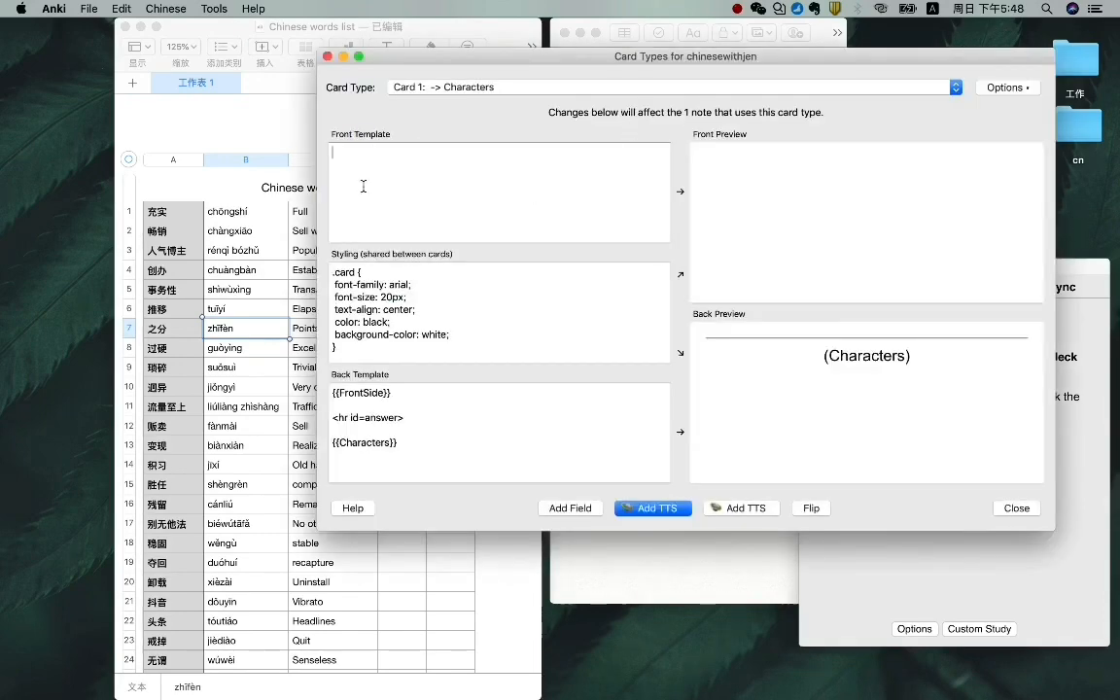
mouse_move(763, 170)
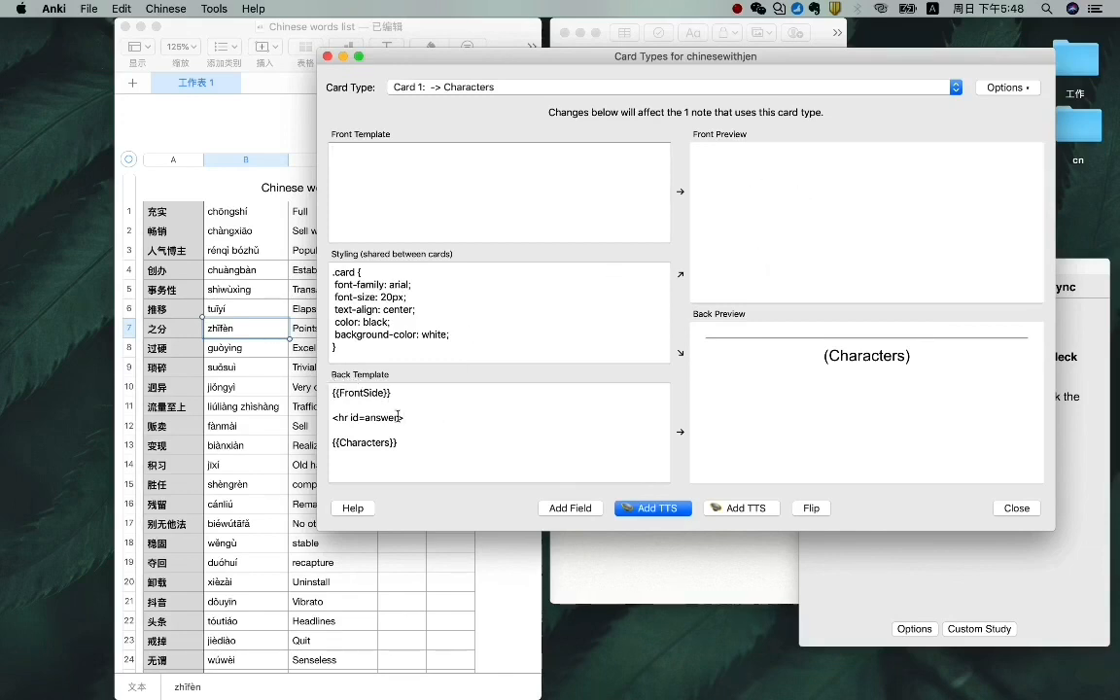
double_click(364, 442)
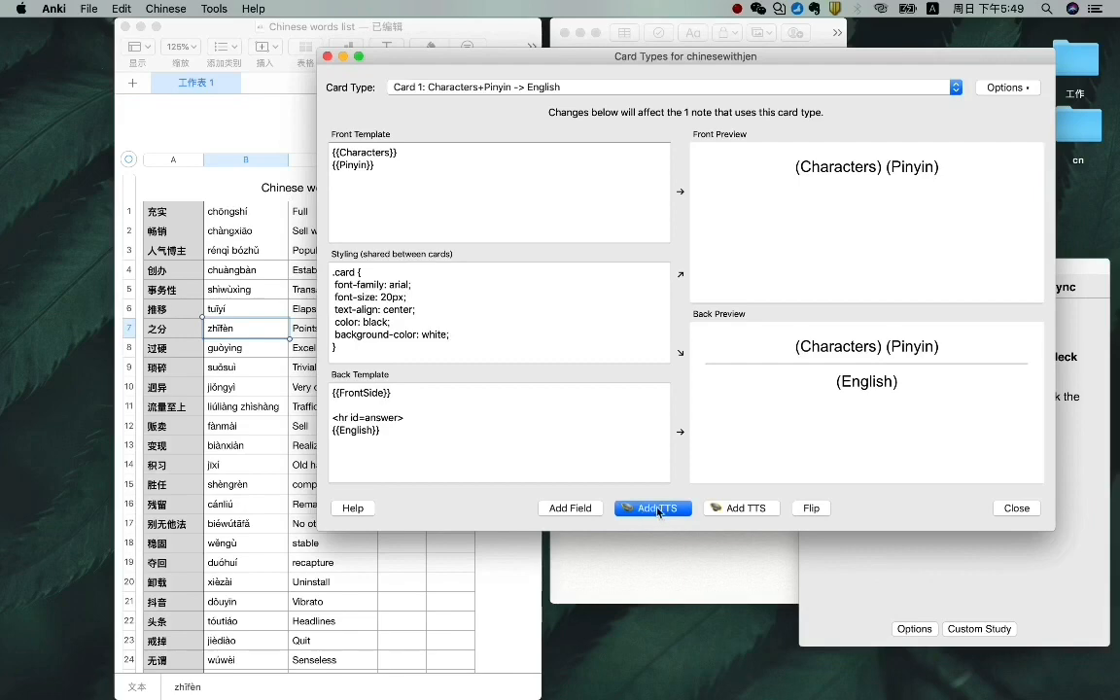
mouse_move(669, 515)
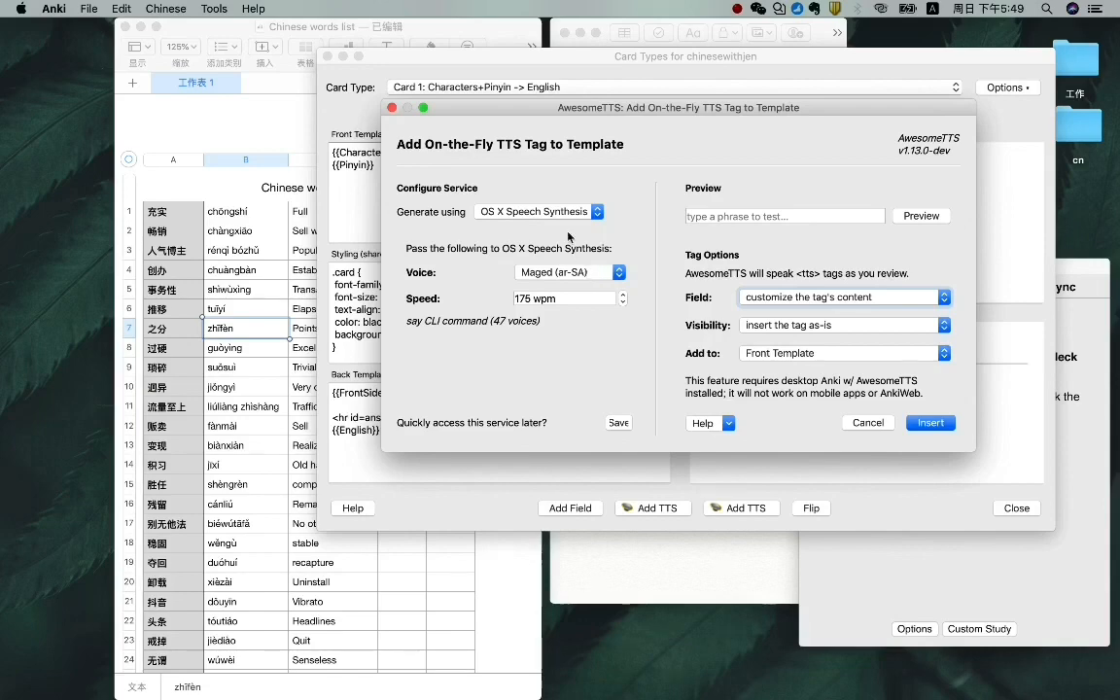
Insert a Ting-Ting (zh-CN) TTS tag for the Characters field into the front template
left_click(569, 272)
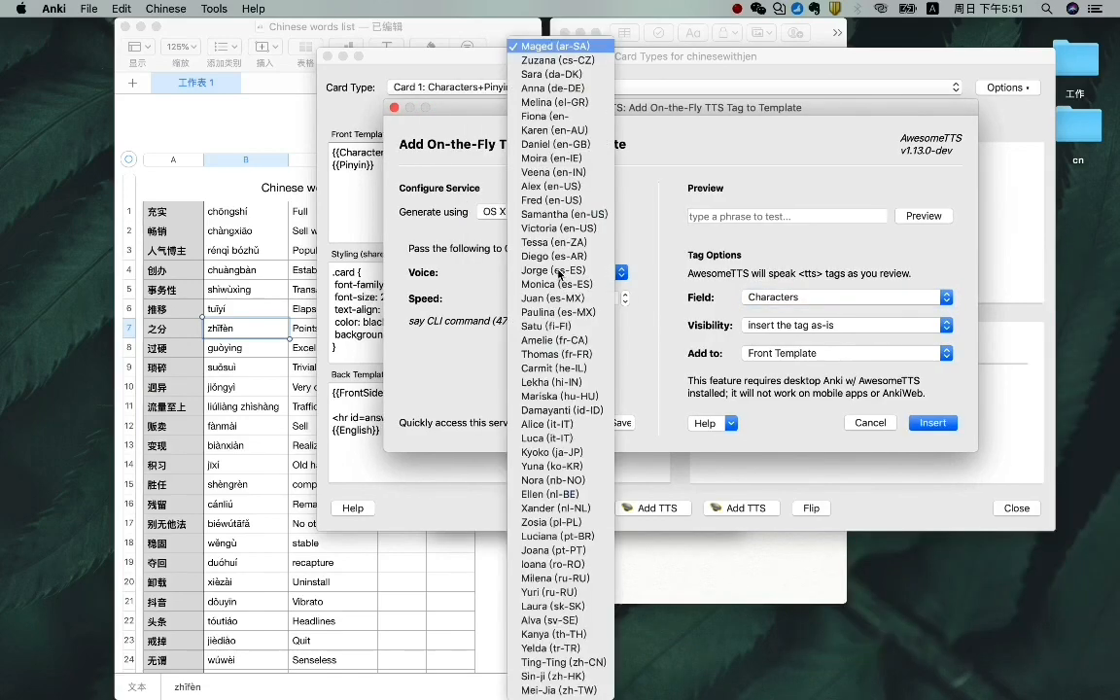
mouse_move(562, 662)
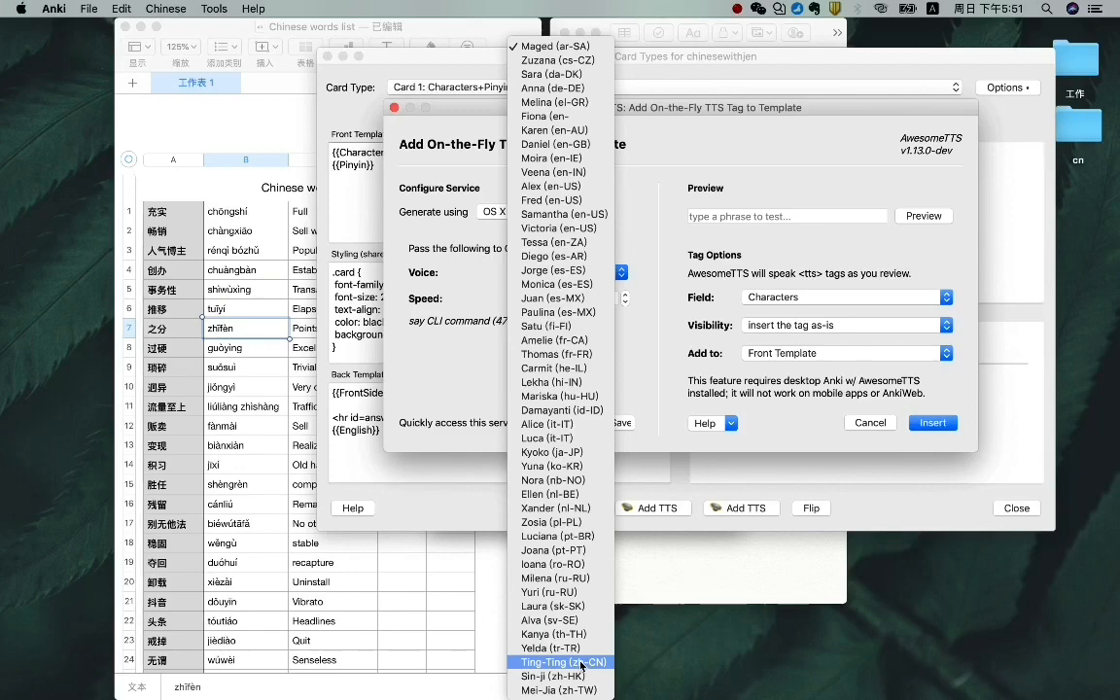
left_click(562, 662)
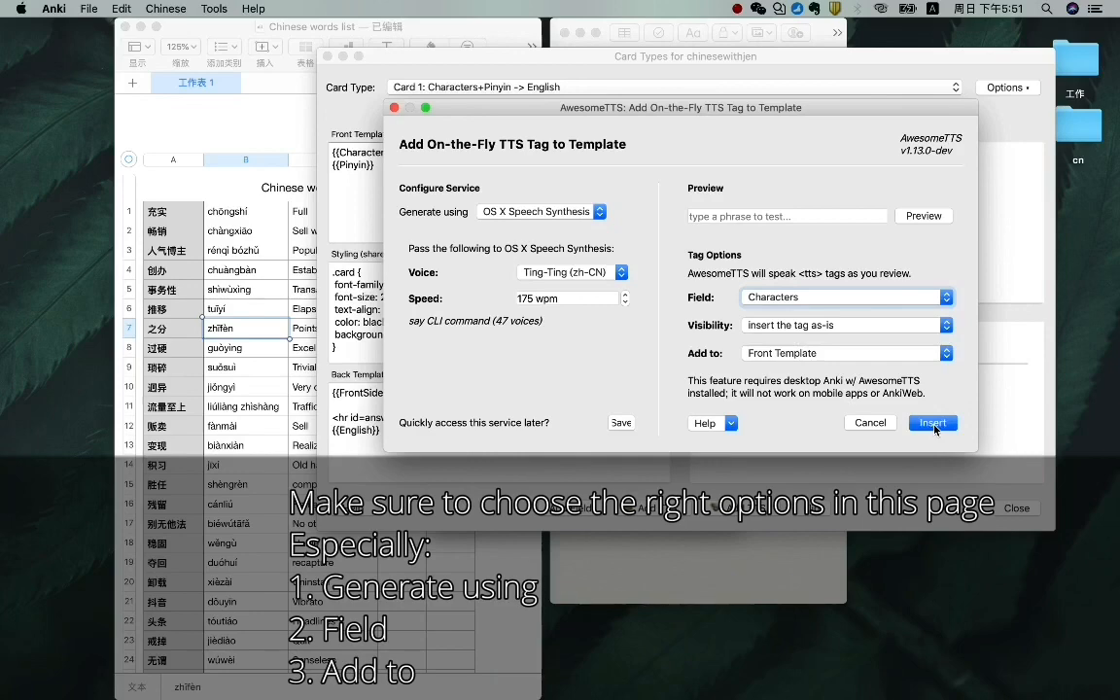
left_click(931, 422)
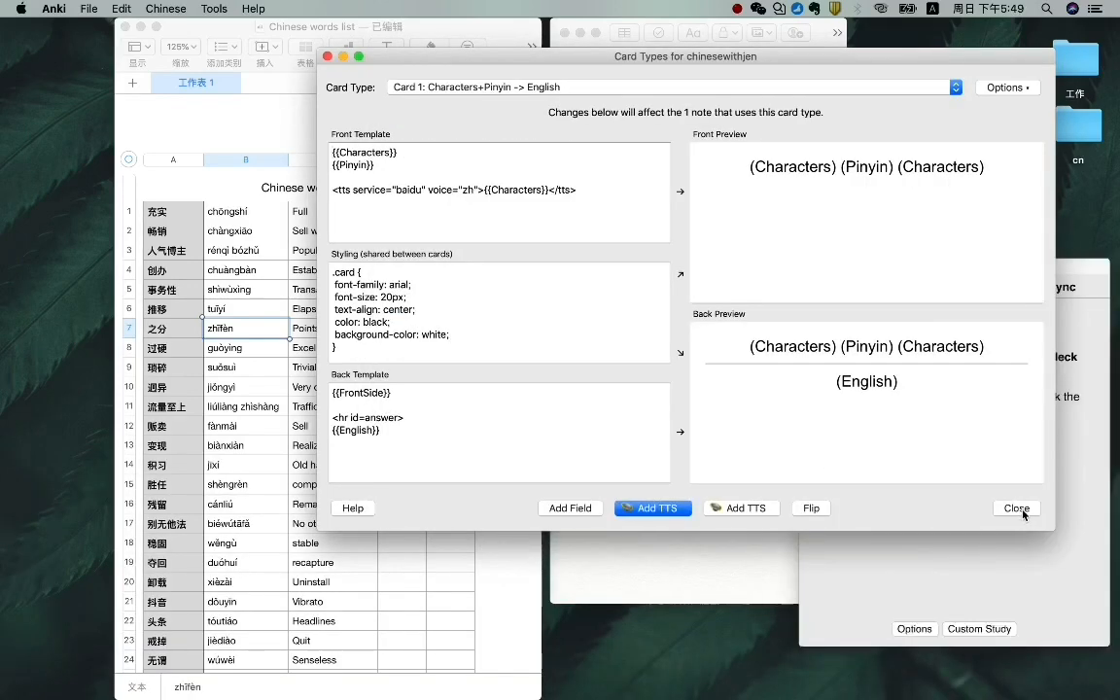
Close the template editor and load the Desktop 'Chinese words list' CSV into File > Import
left_click(1016, 508)
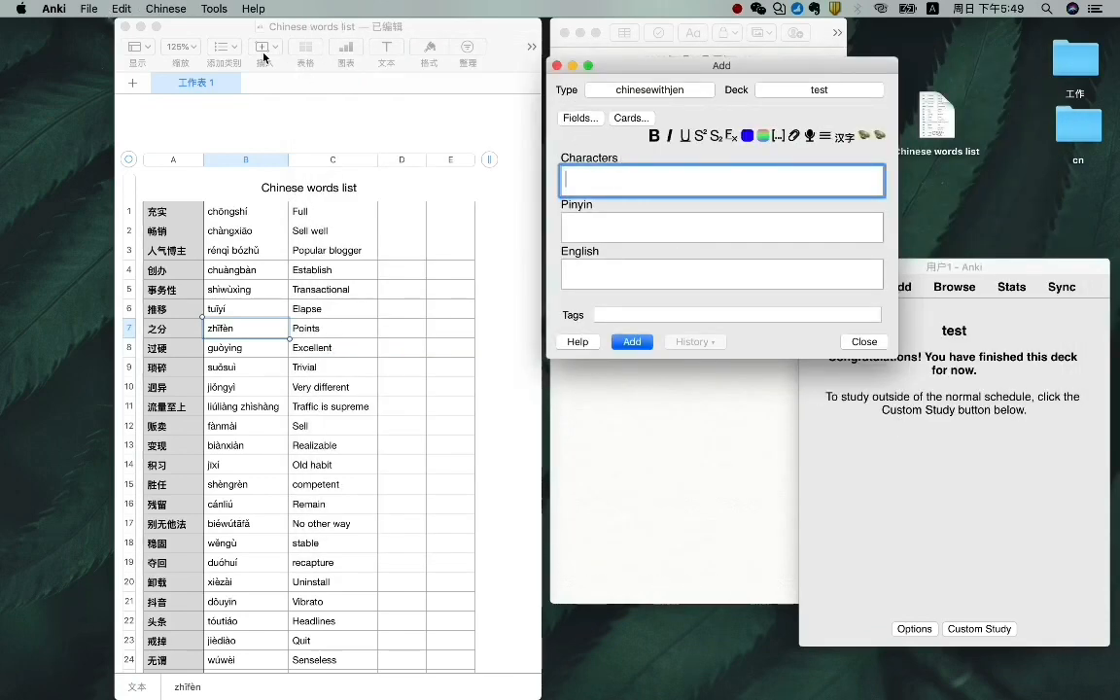
left_click(89, 8)
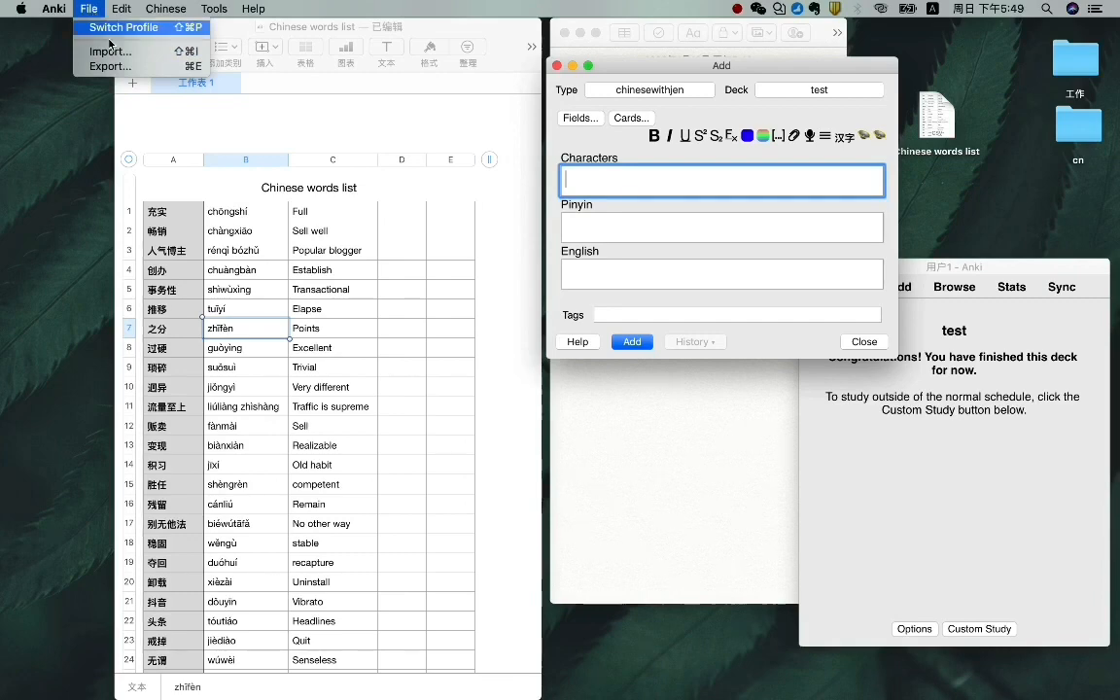
mouse_move(110, 52)
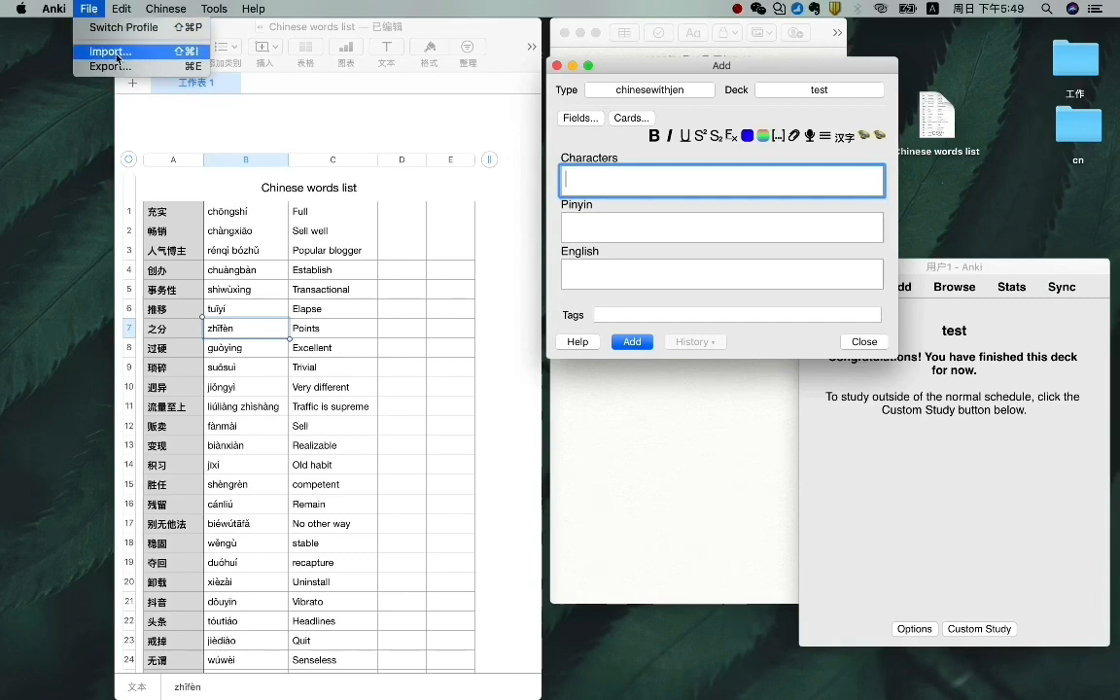
left_click(109, 51)
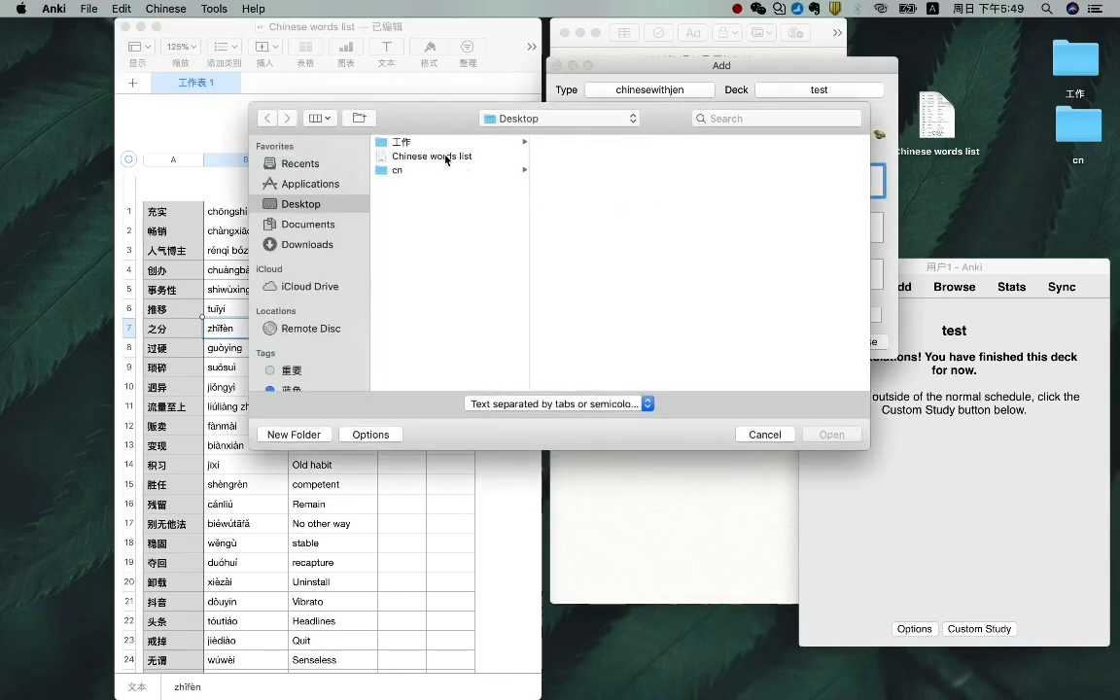
left_click(431, 156)
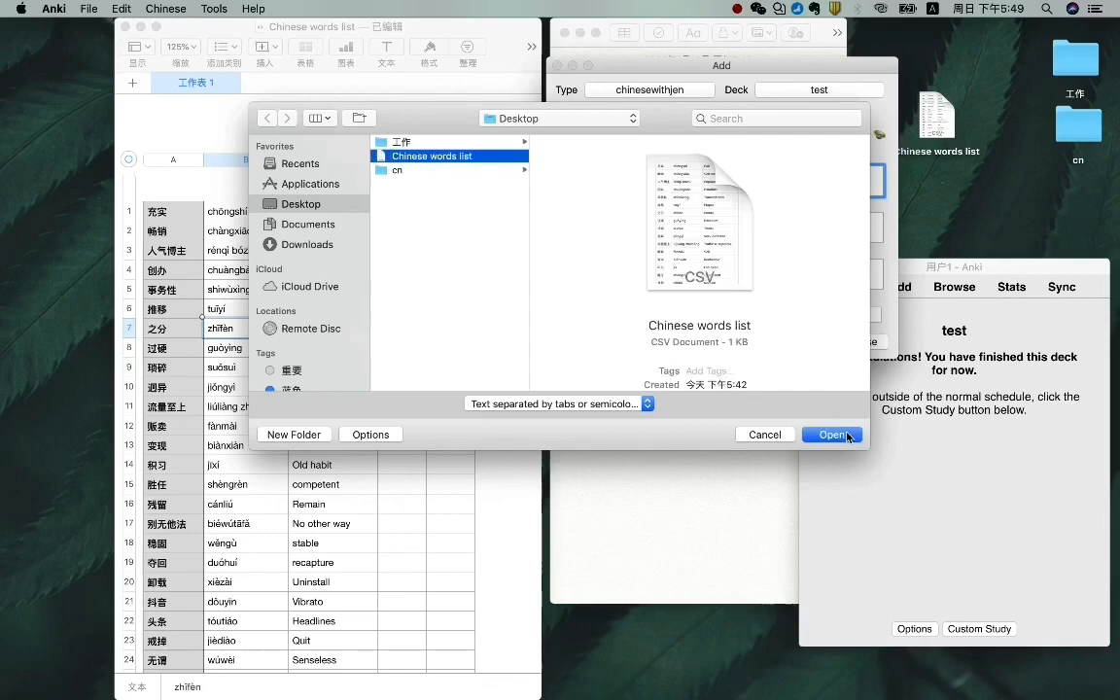
left_click(833, 434)
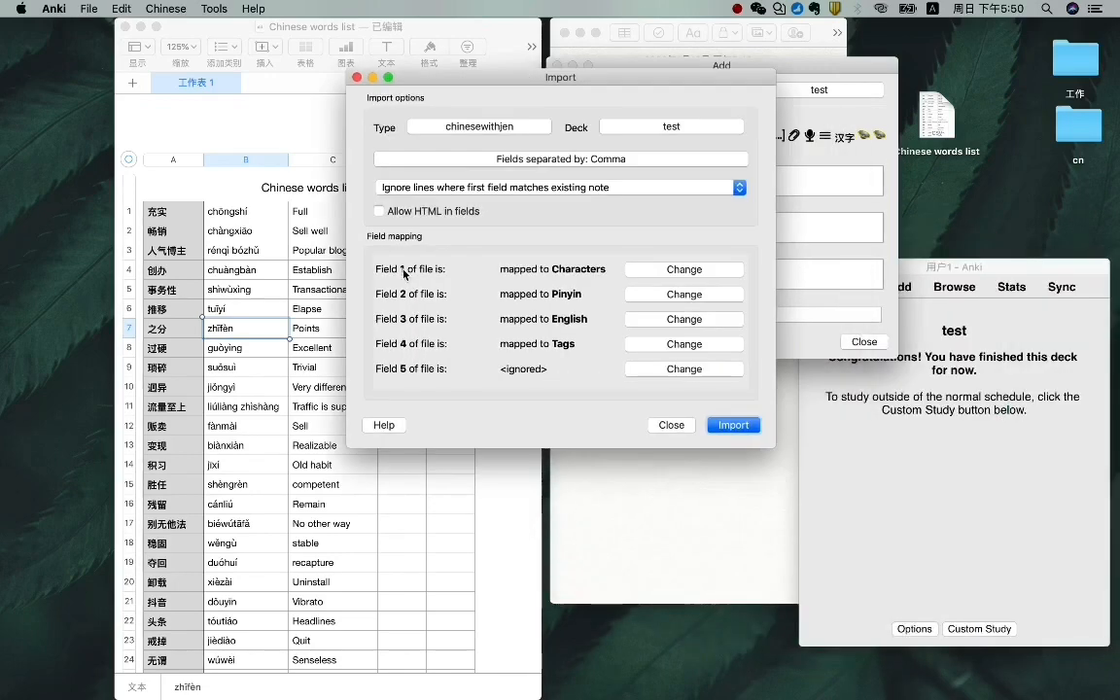
mouse_move(491, 291)
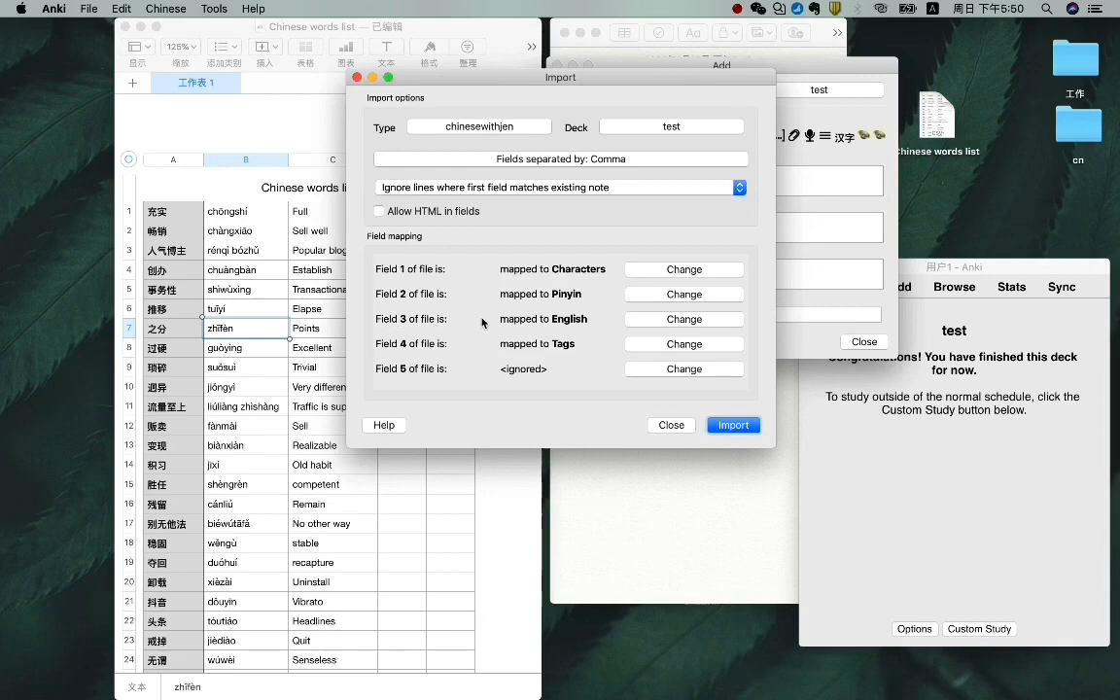
Set field 4 to <ignored>, import 36 notes into 'test', and close the report and Add window
left_click(684, 343)
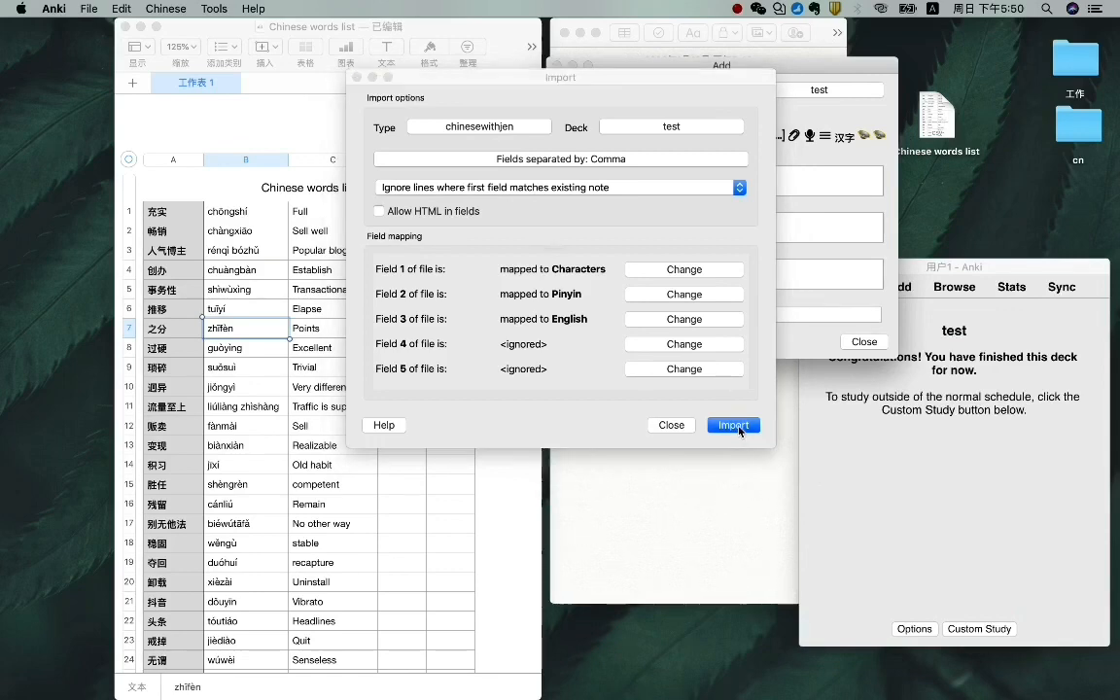
left_click(733, 425)
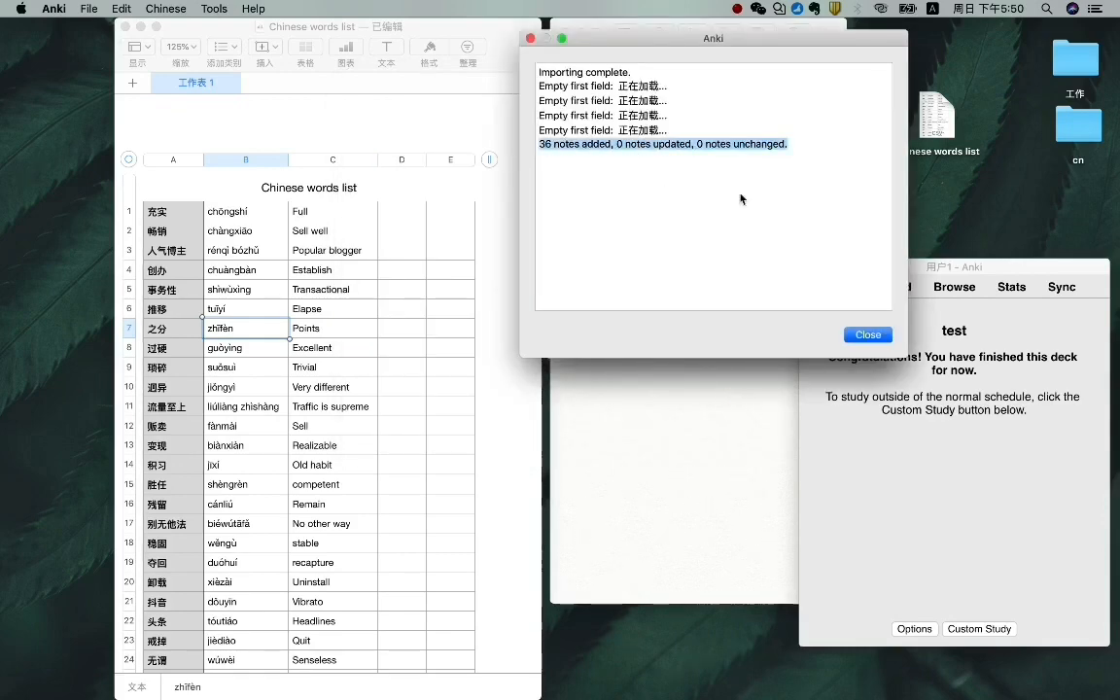
left_click(866, 334)
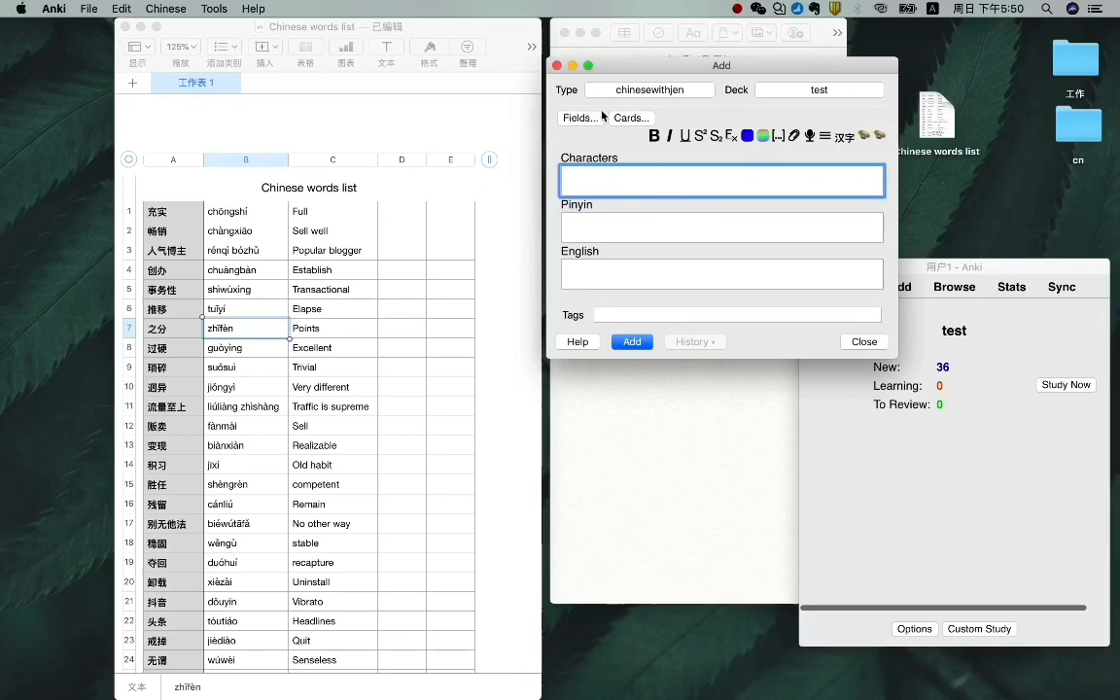
left_click(863, 341)
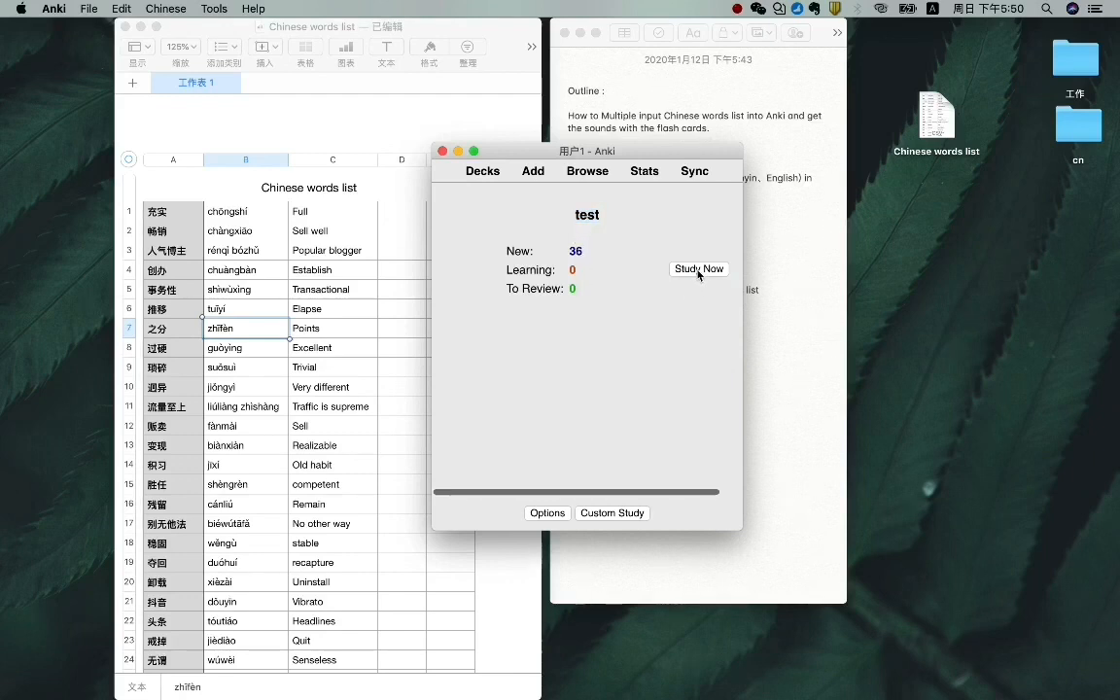
Start studying 'test' and set the Front Template to {{Pinyin}} plus TTS of {{Characters}}
left_click(698, 269)
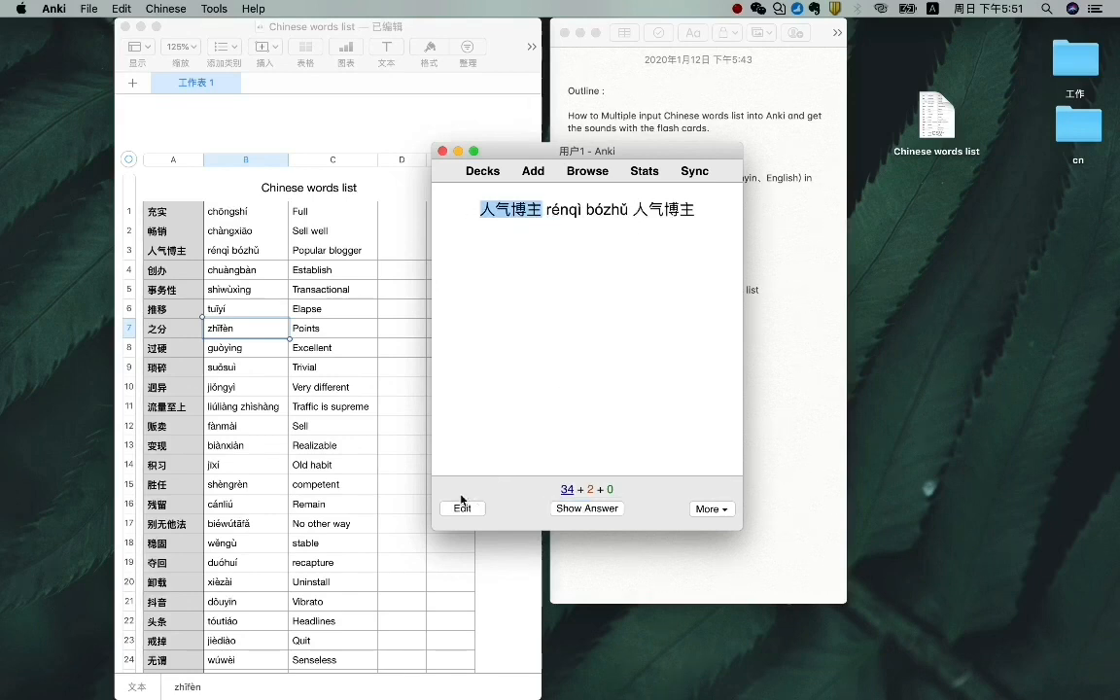
left_click(586, 508)
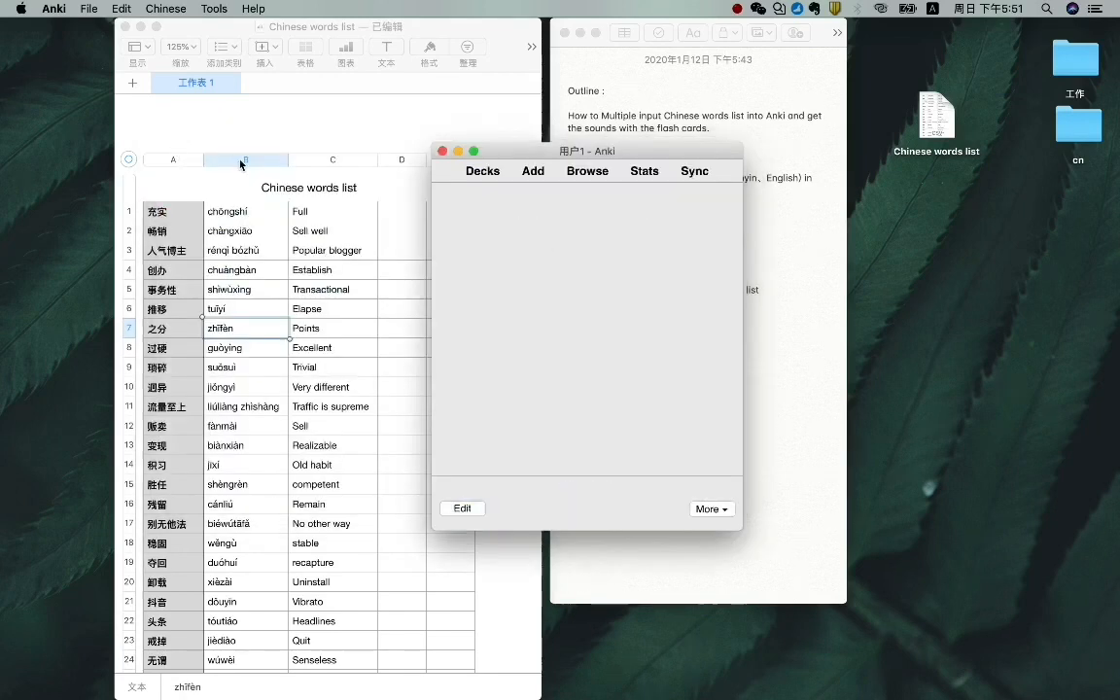
left_click(532, 170)
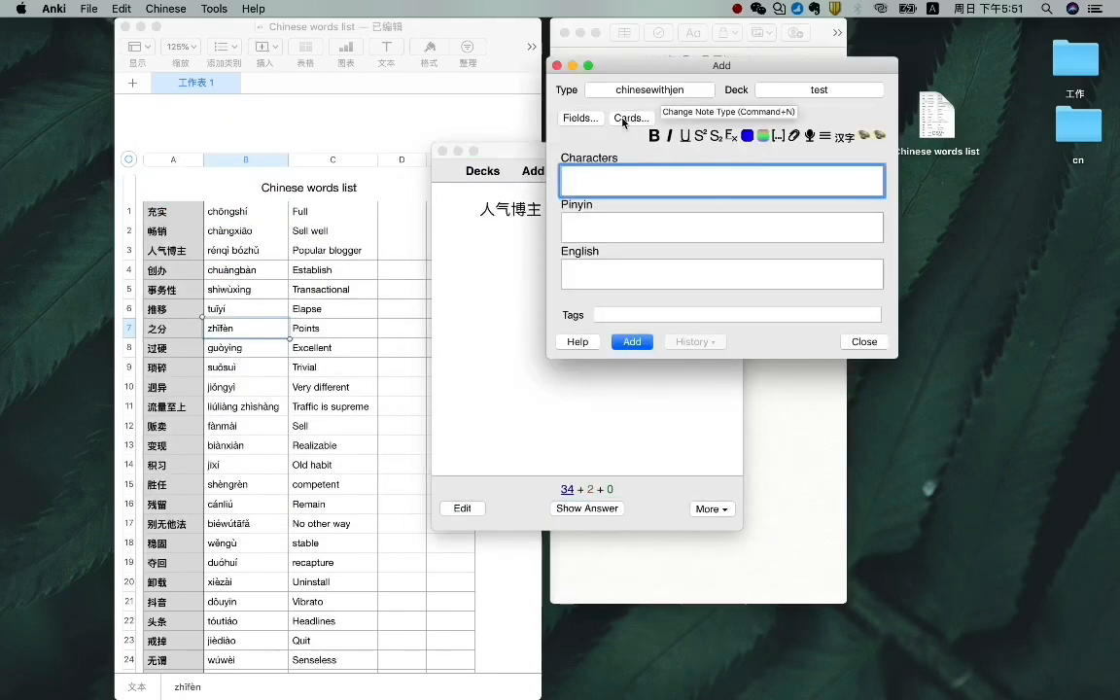
mouse_move(581, 117)
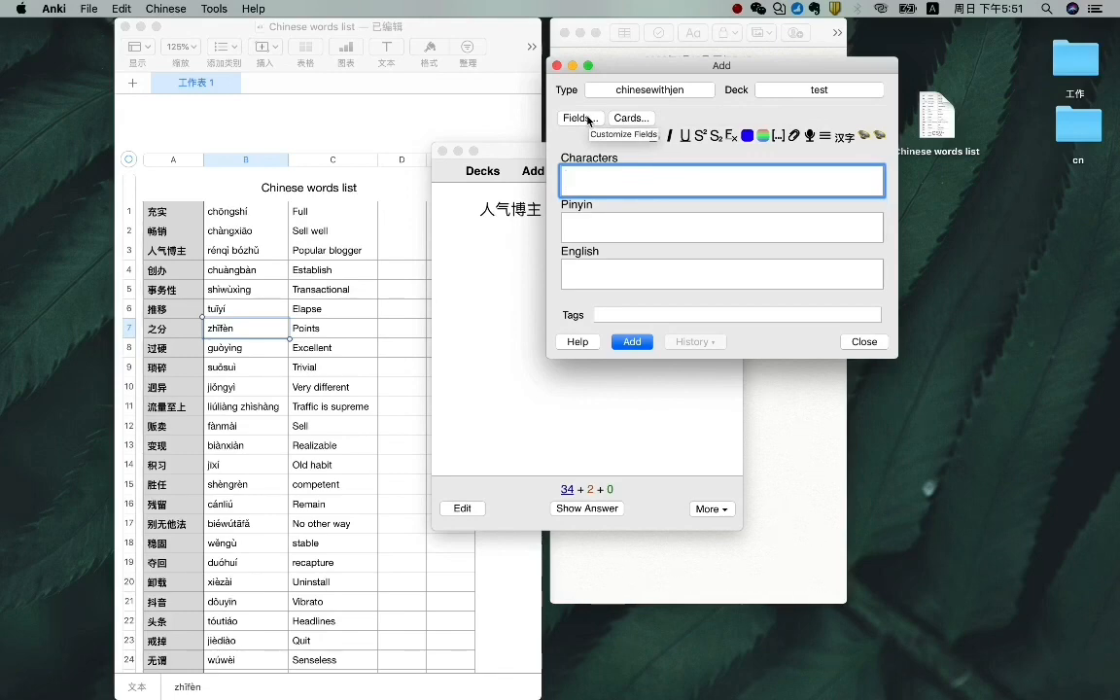
left_click(631, 118)
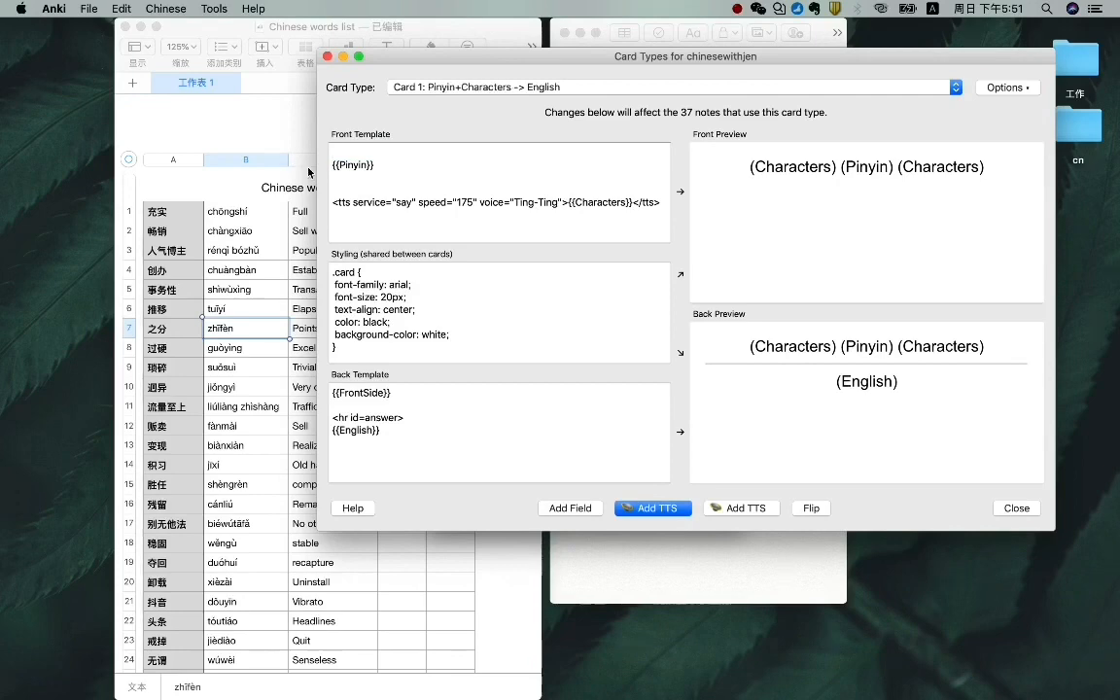
left_click(1015, 507)
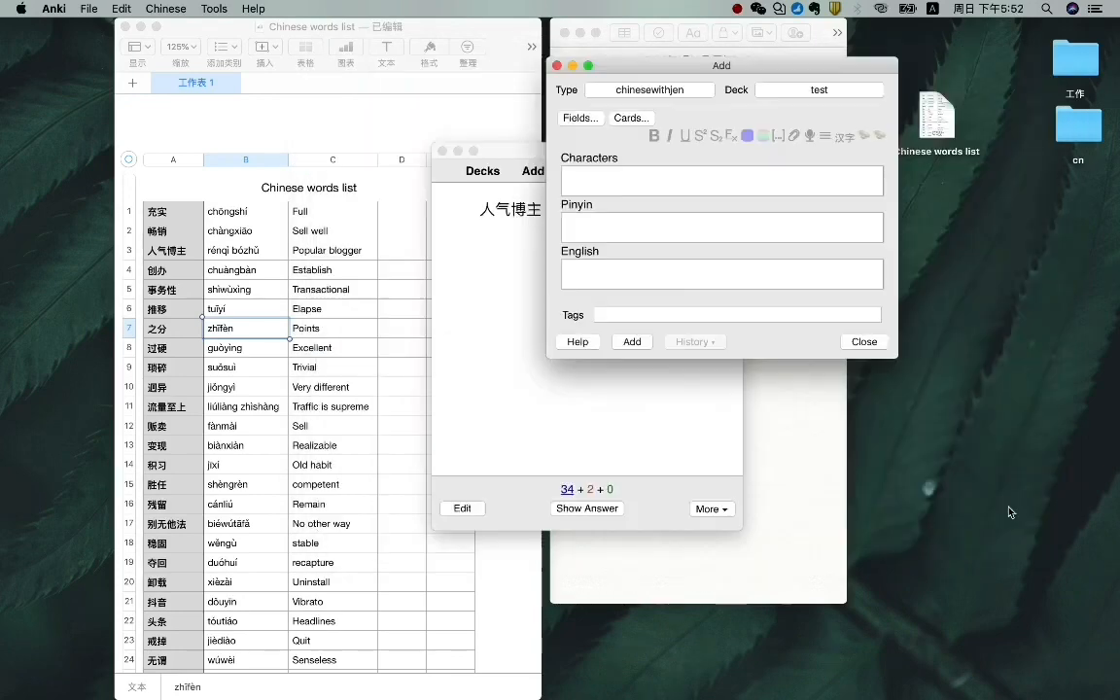
Reveal 'Popular blogger', rate it Good, then reveal 'Establish' on the 创办 card
left_click(863, 341)
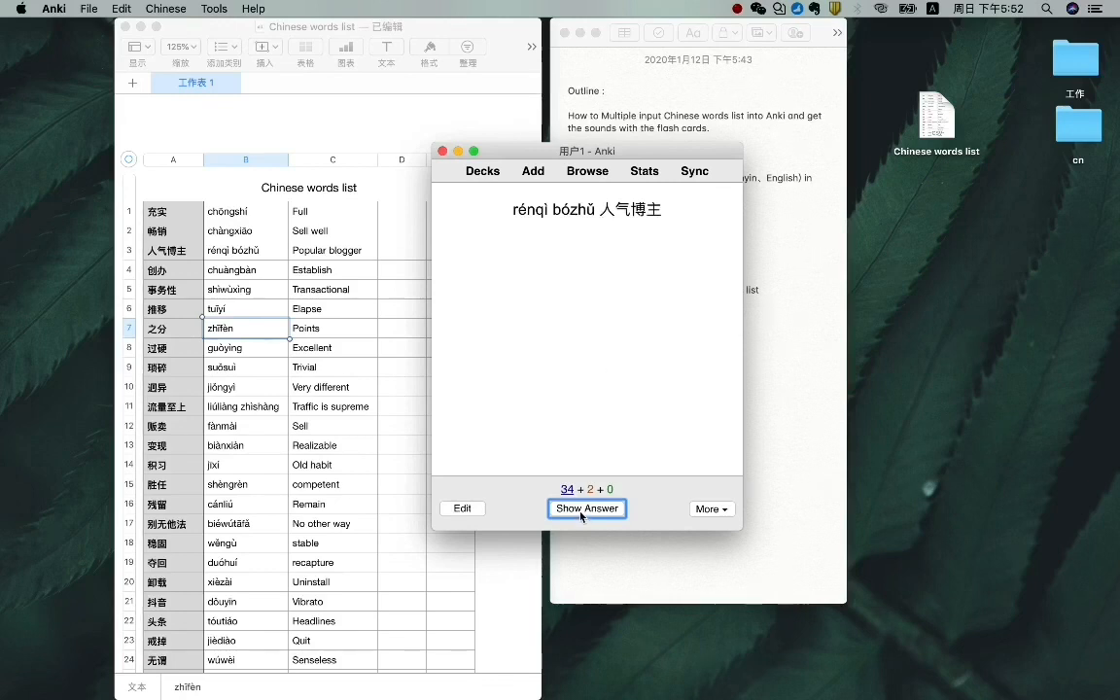
left_click(586, 508)
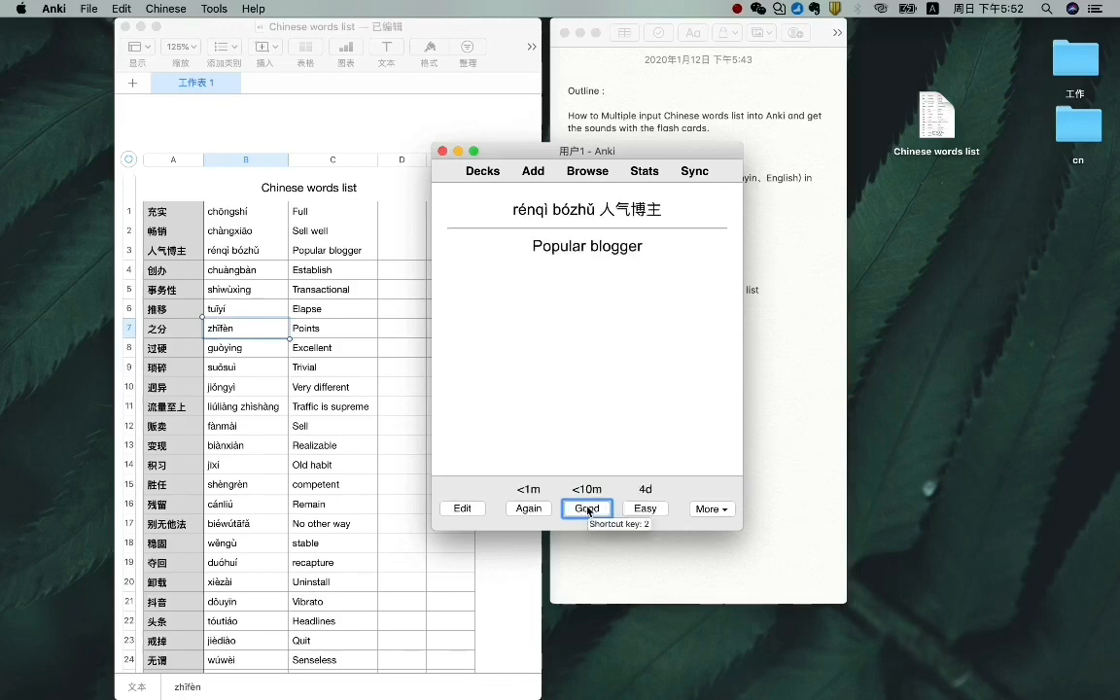
left_click(588, 508)
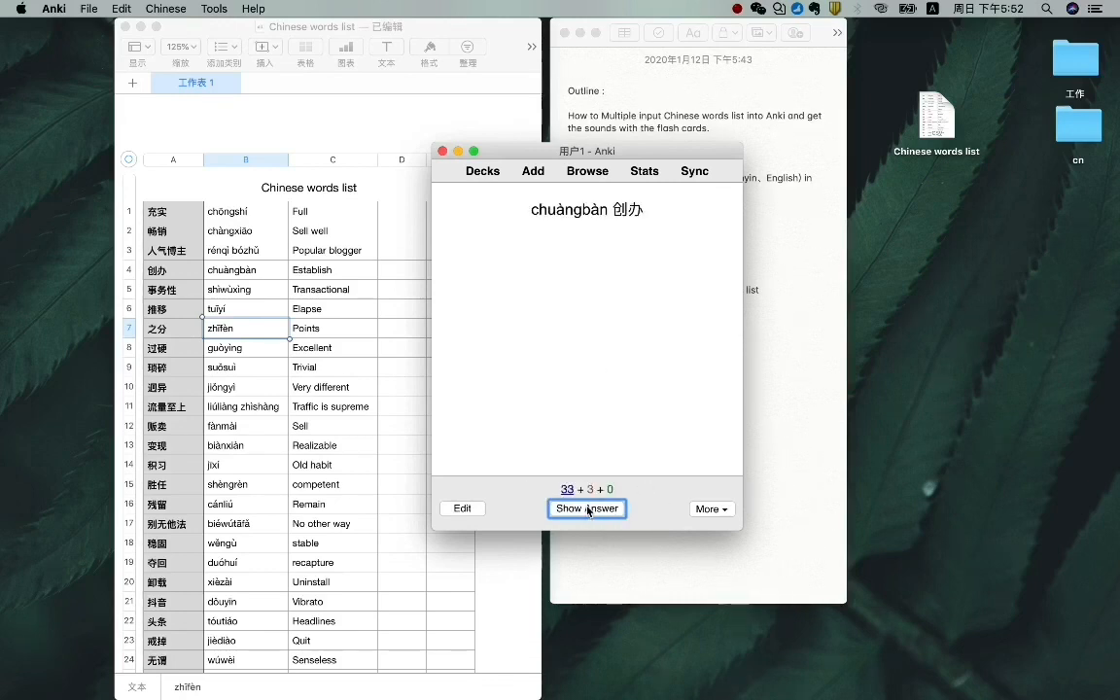
left_click(586, 509)
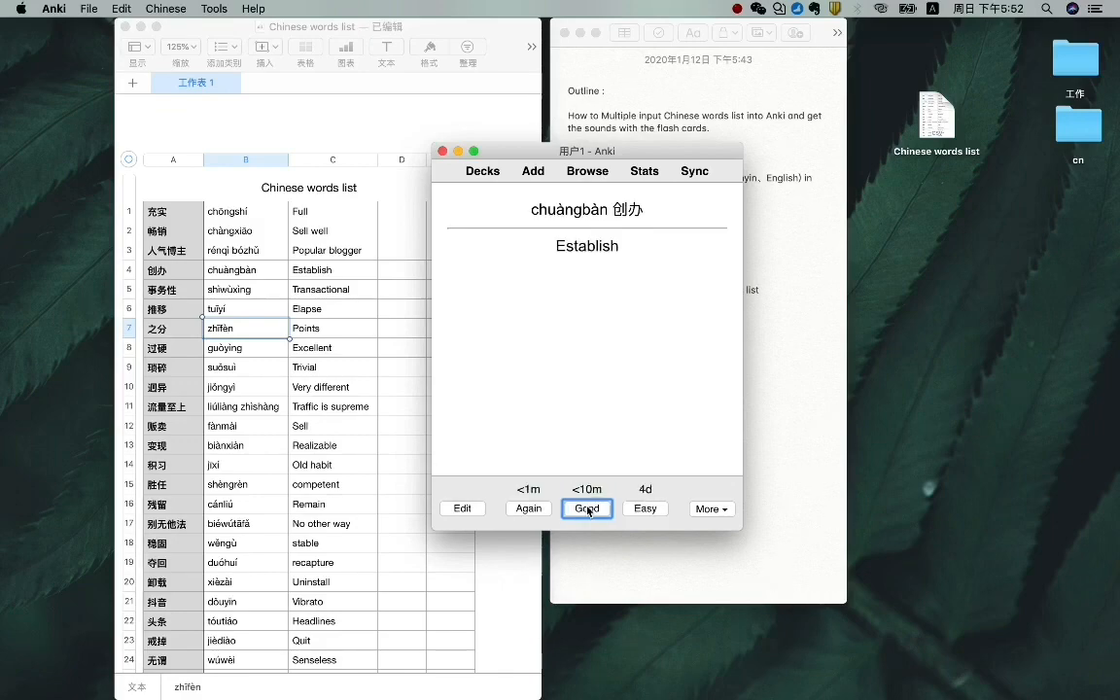